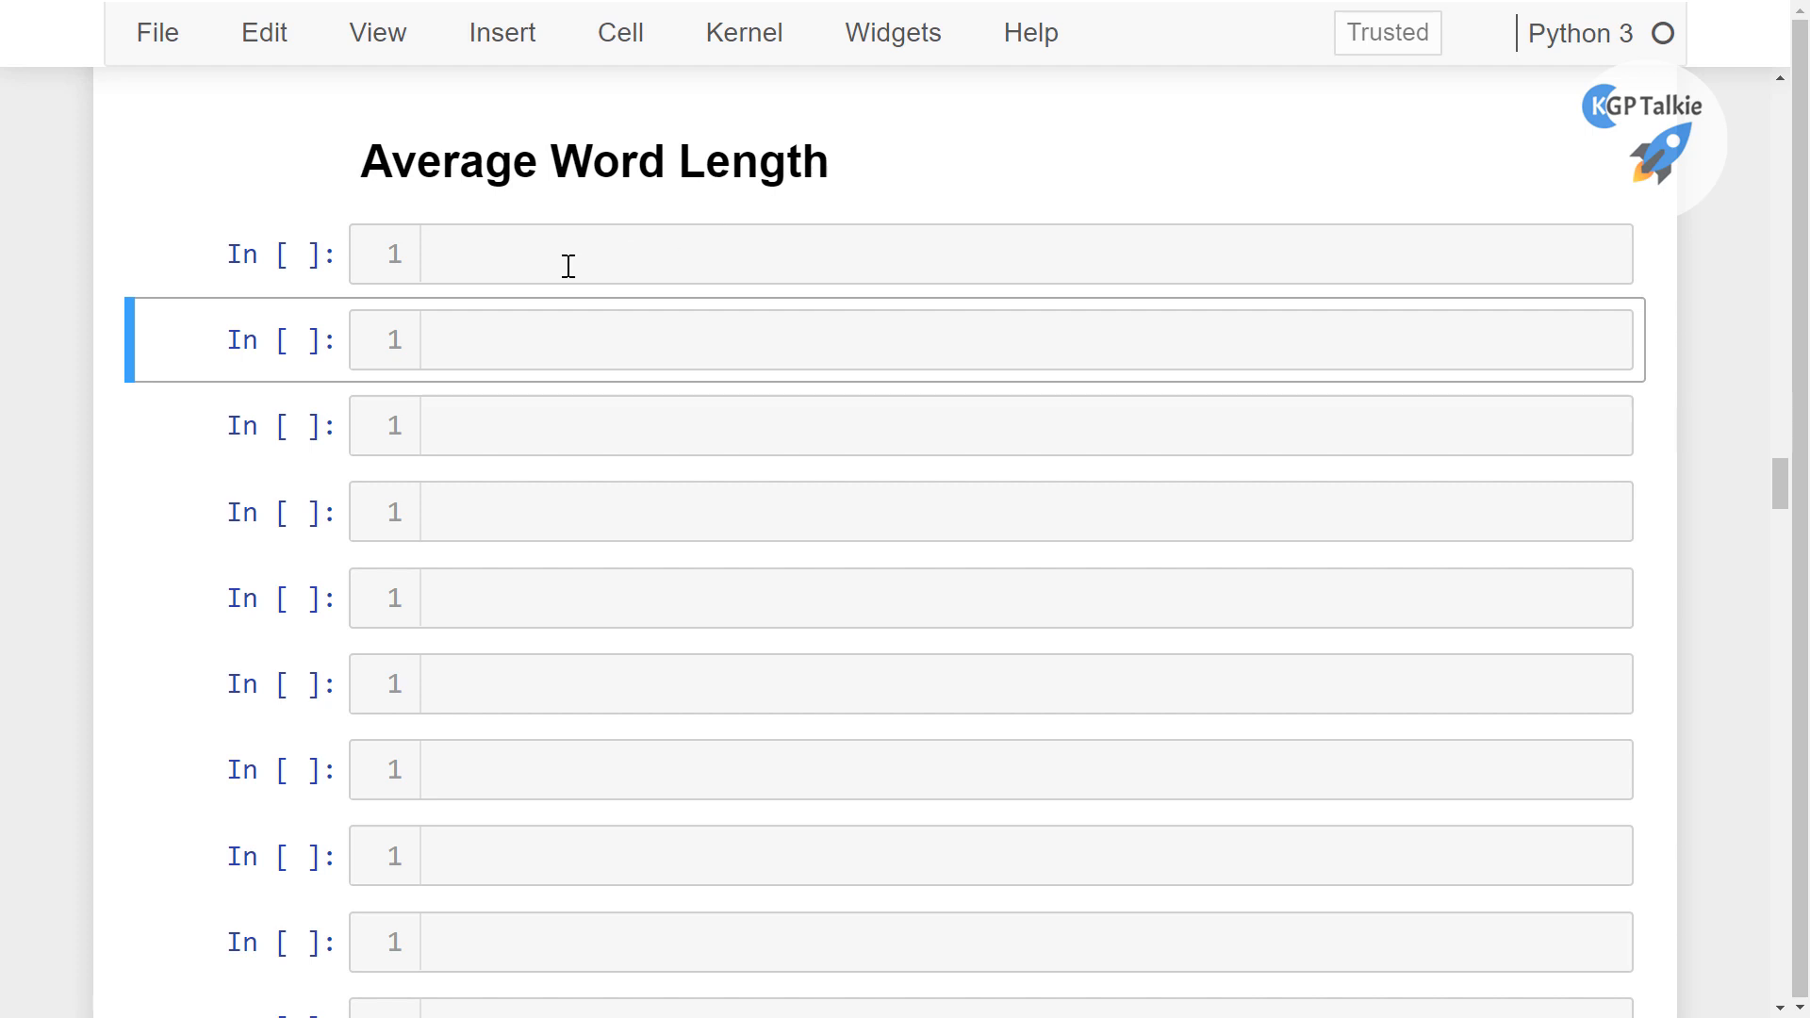
{"action": "mouse_move", "coordinate": [520, 245]}
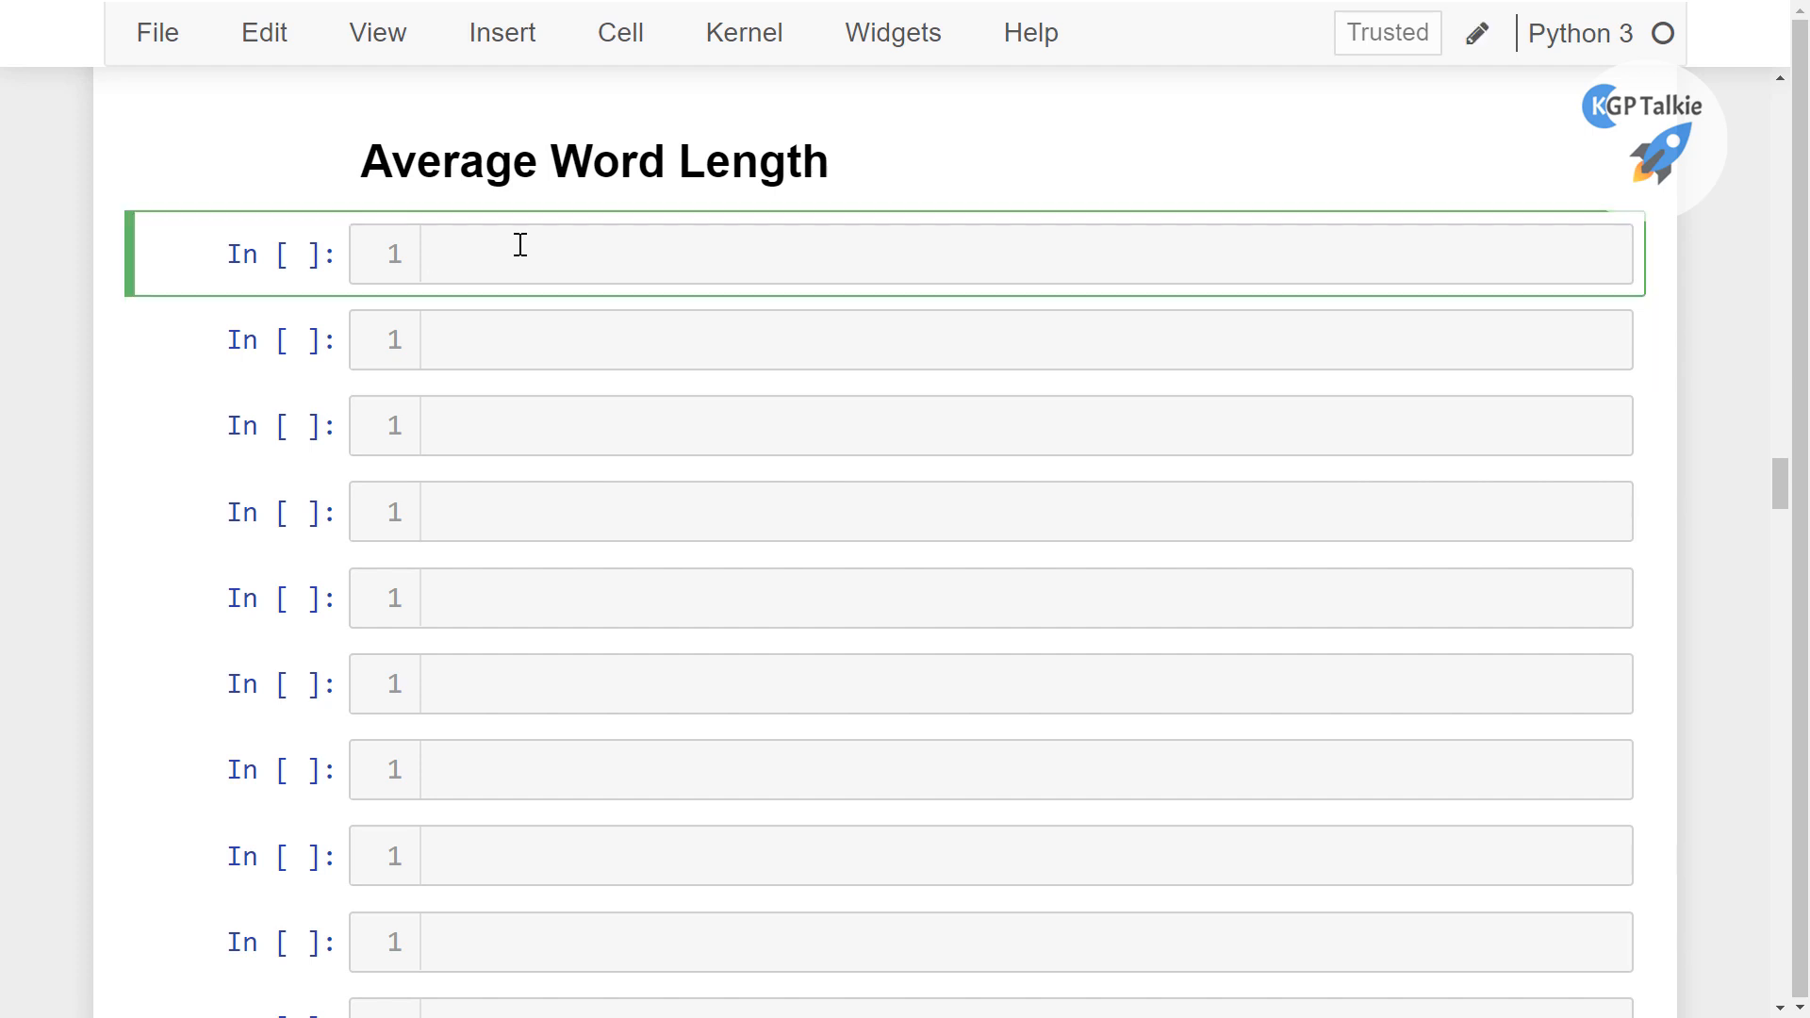
Type the assignments x = 'this is' and y = 'thankyou guys' on two lines
{"action": "type", "text": "' thi"}
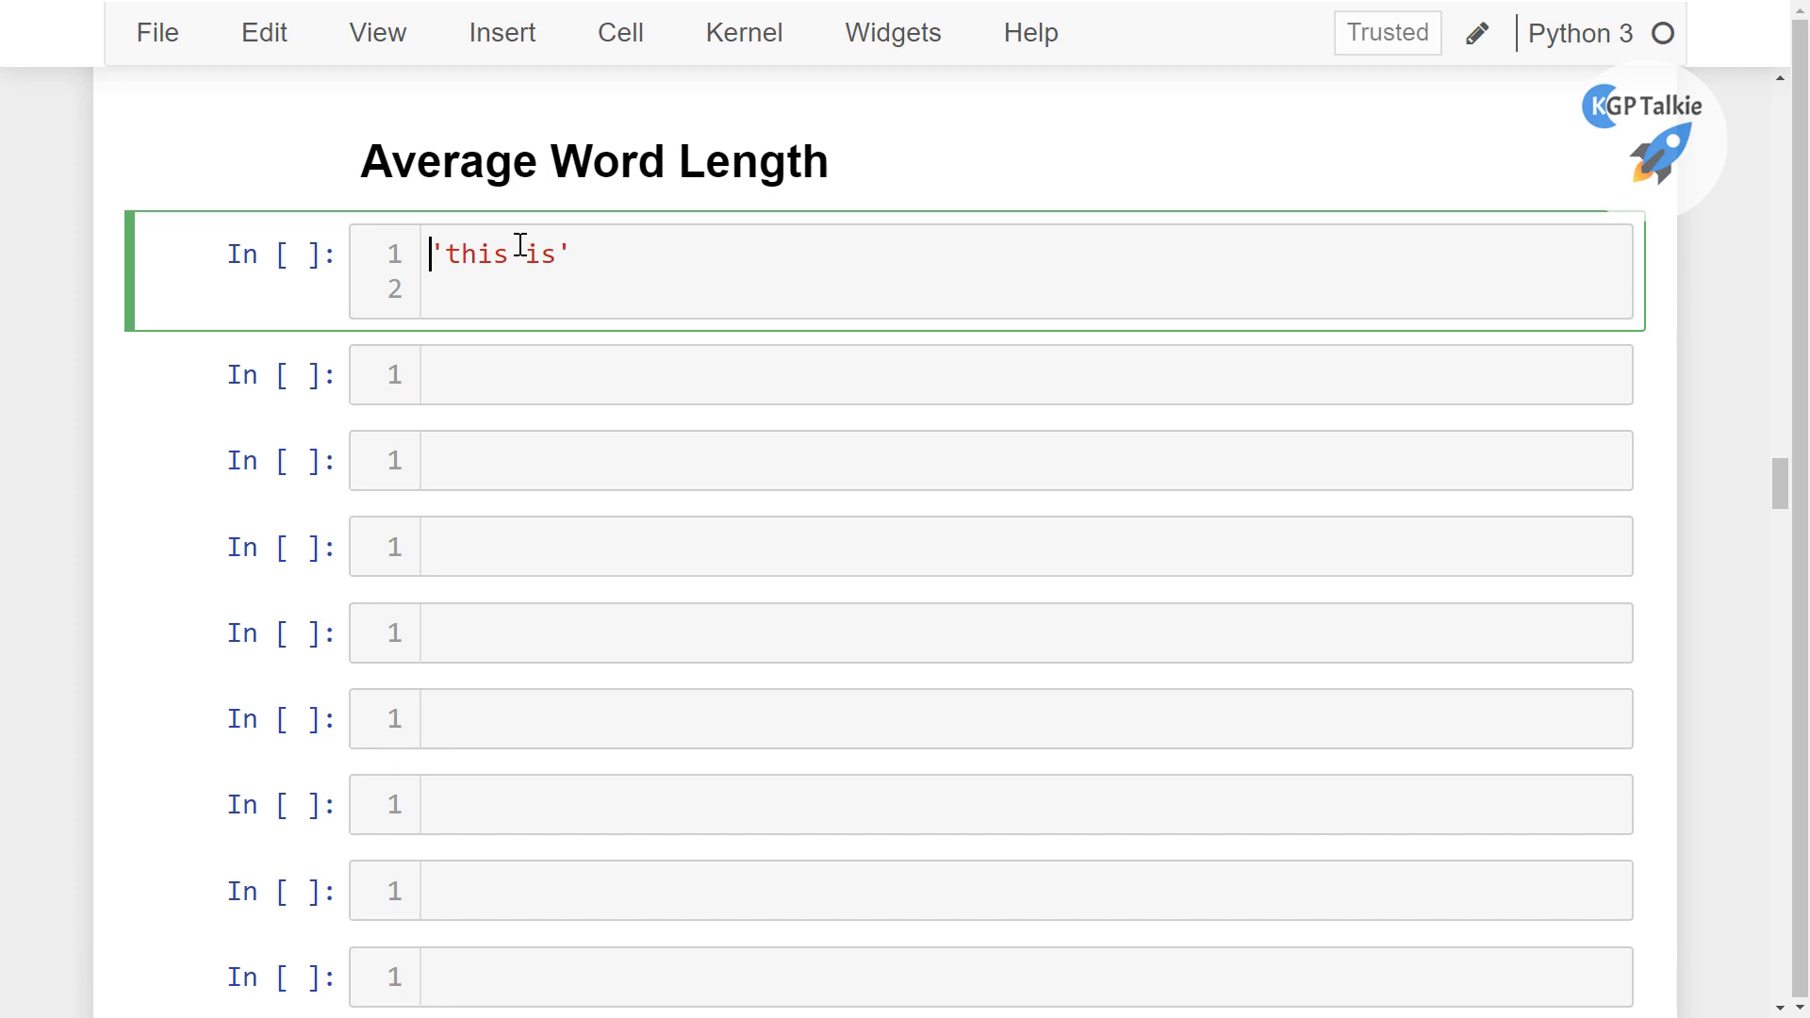
{"action": "type", "text": "x ="}
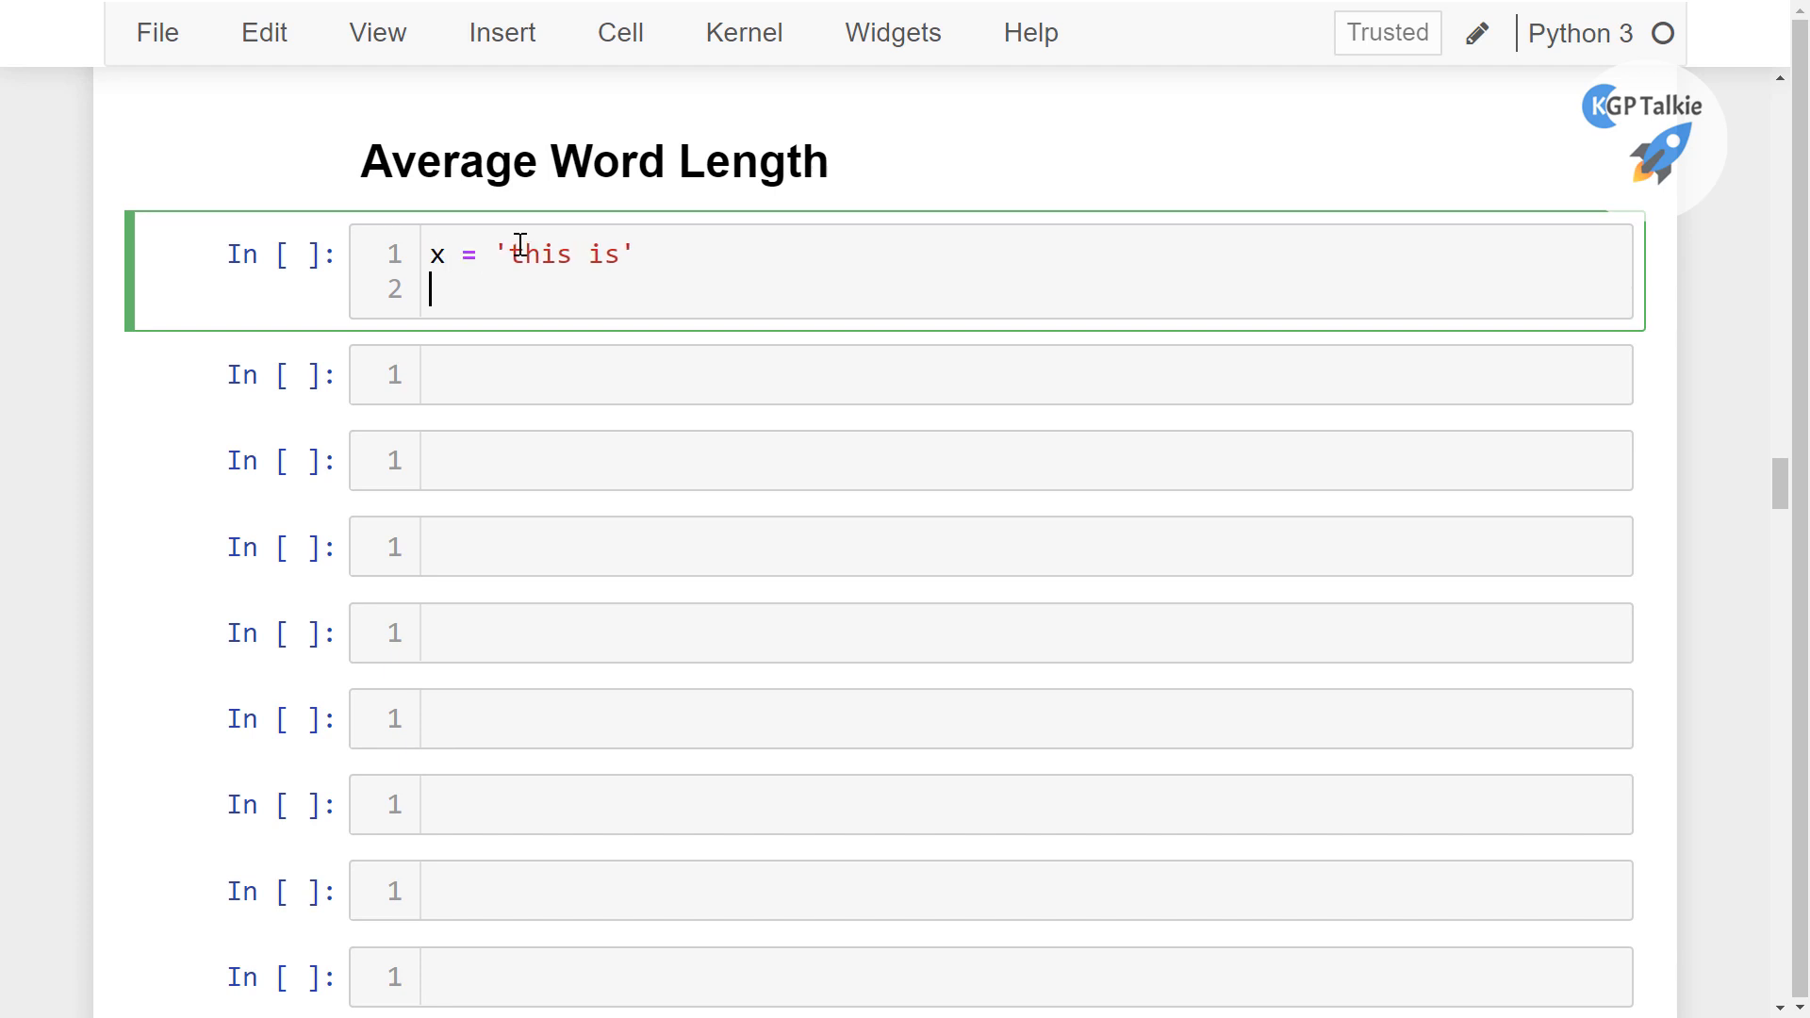
{"action": "type", "text": "y = ''"}
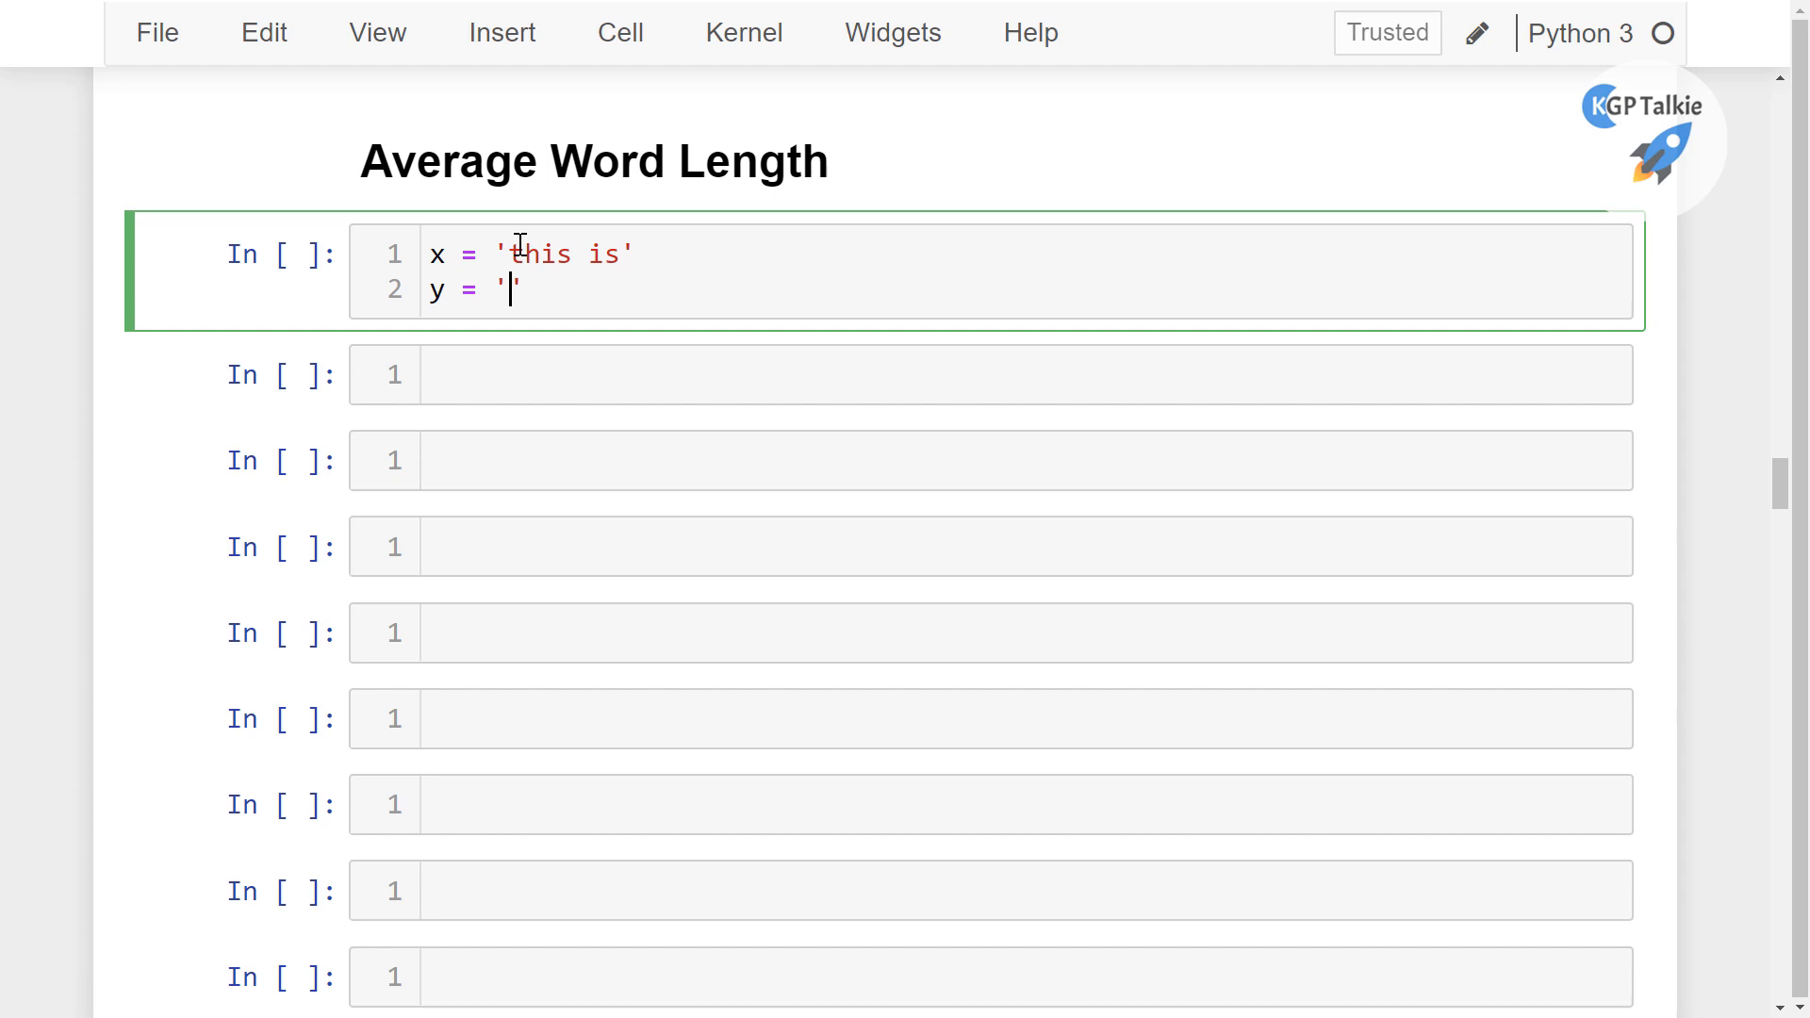
{"action": "type", "text": "t"}
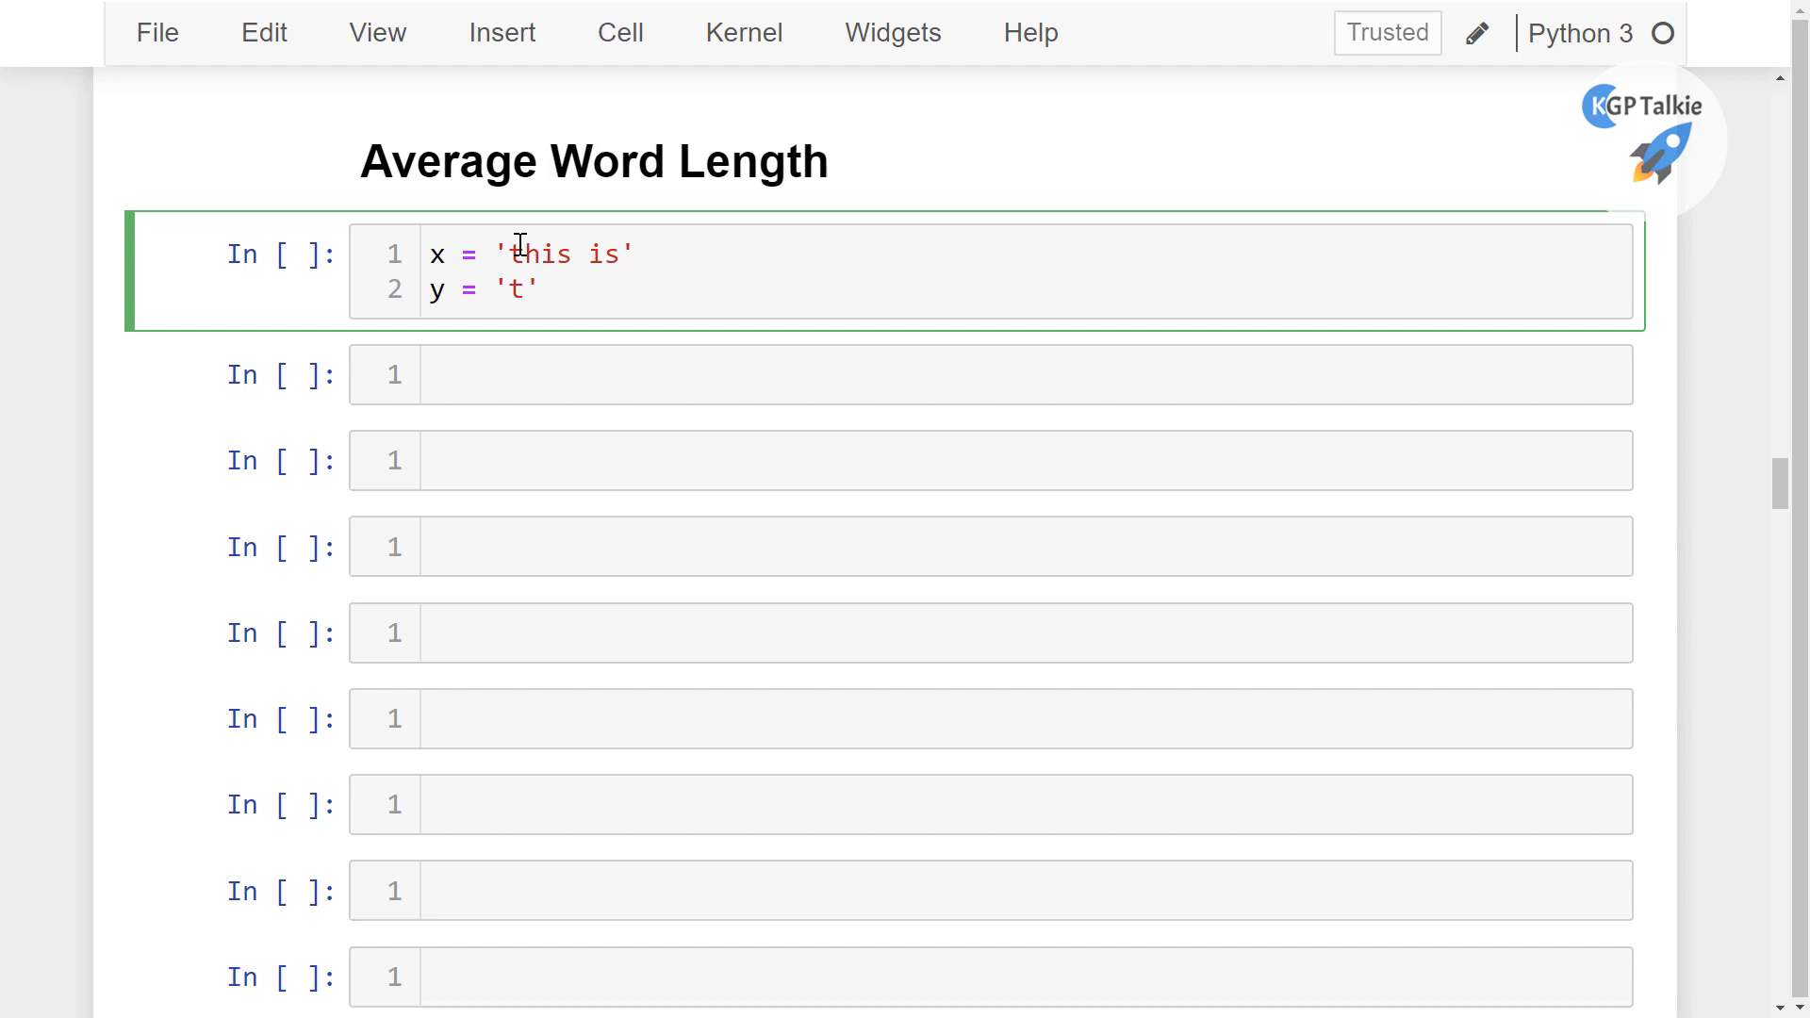
{"action": "type", "text": "h"}
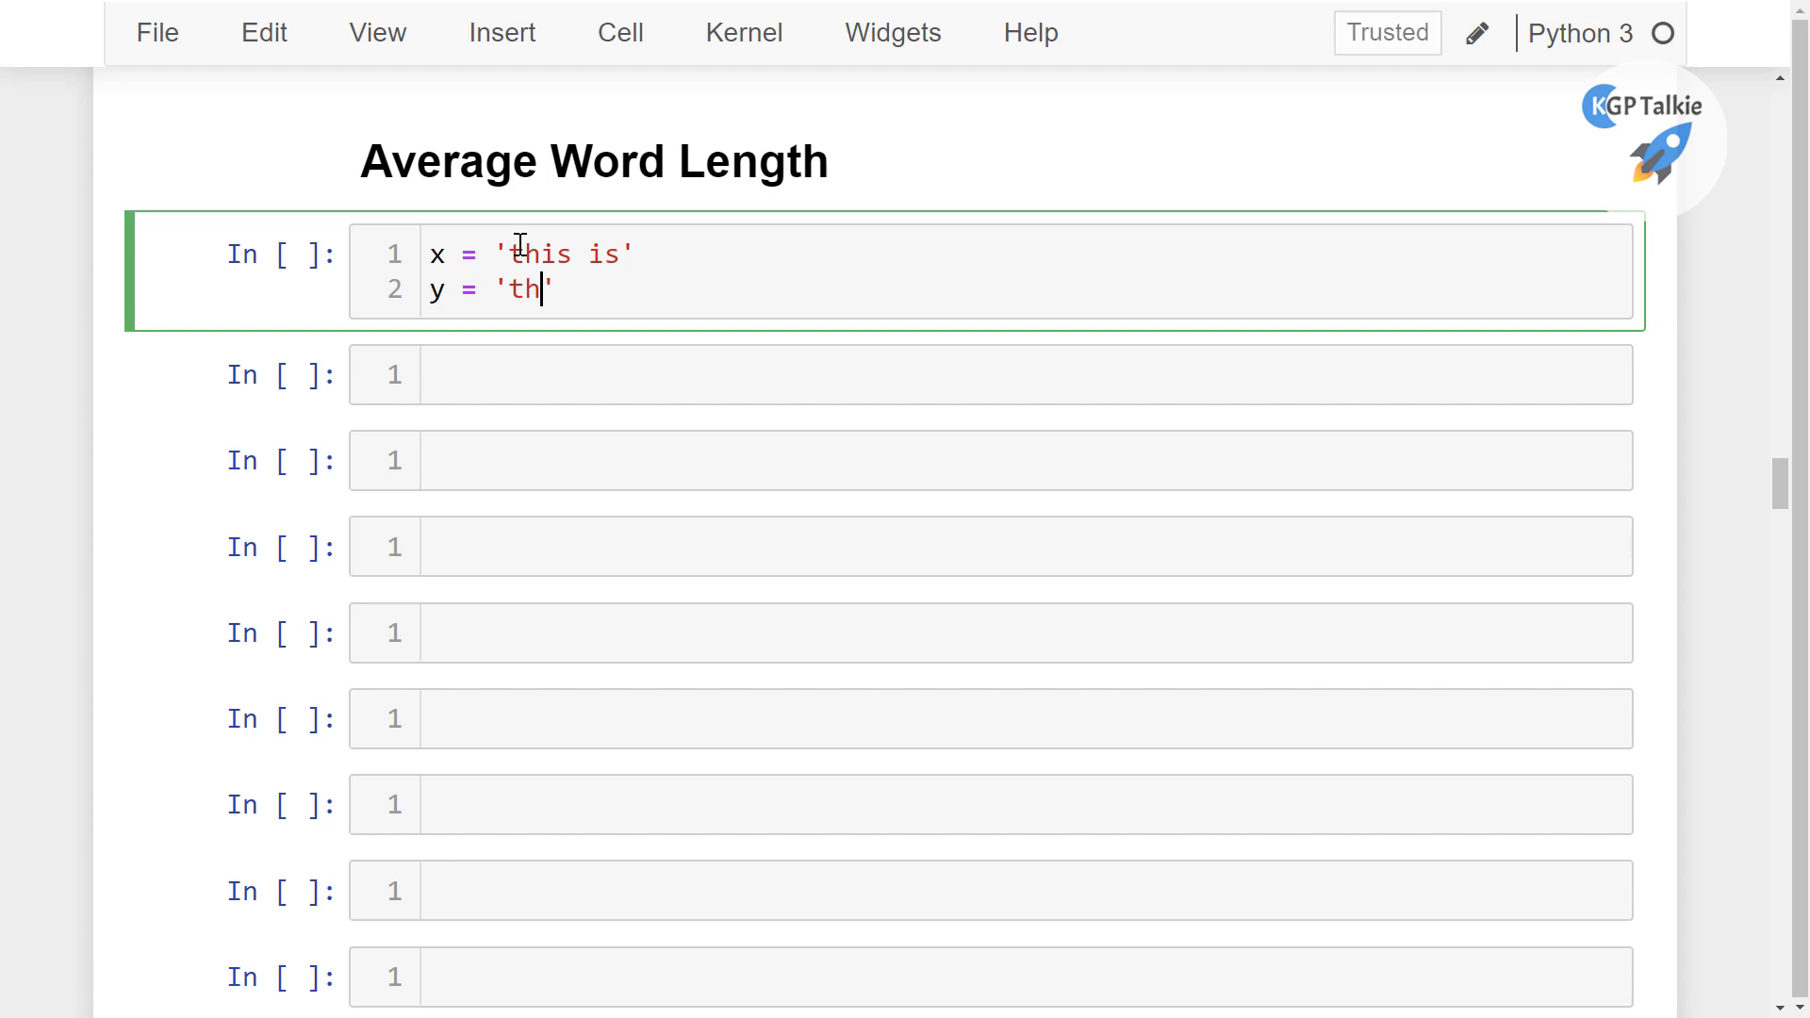
{"action": "type", "text": "ankyo"}
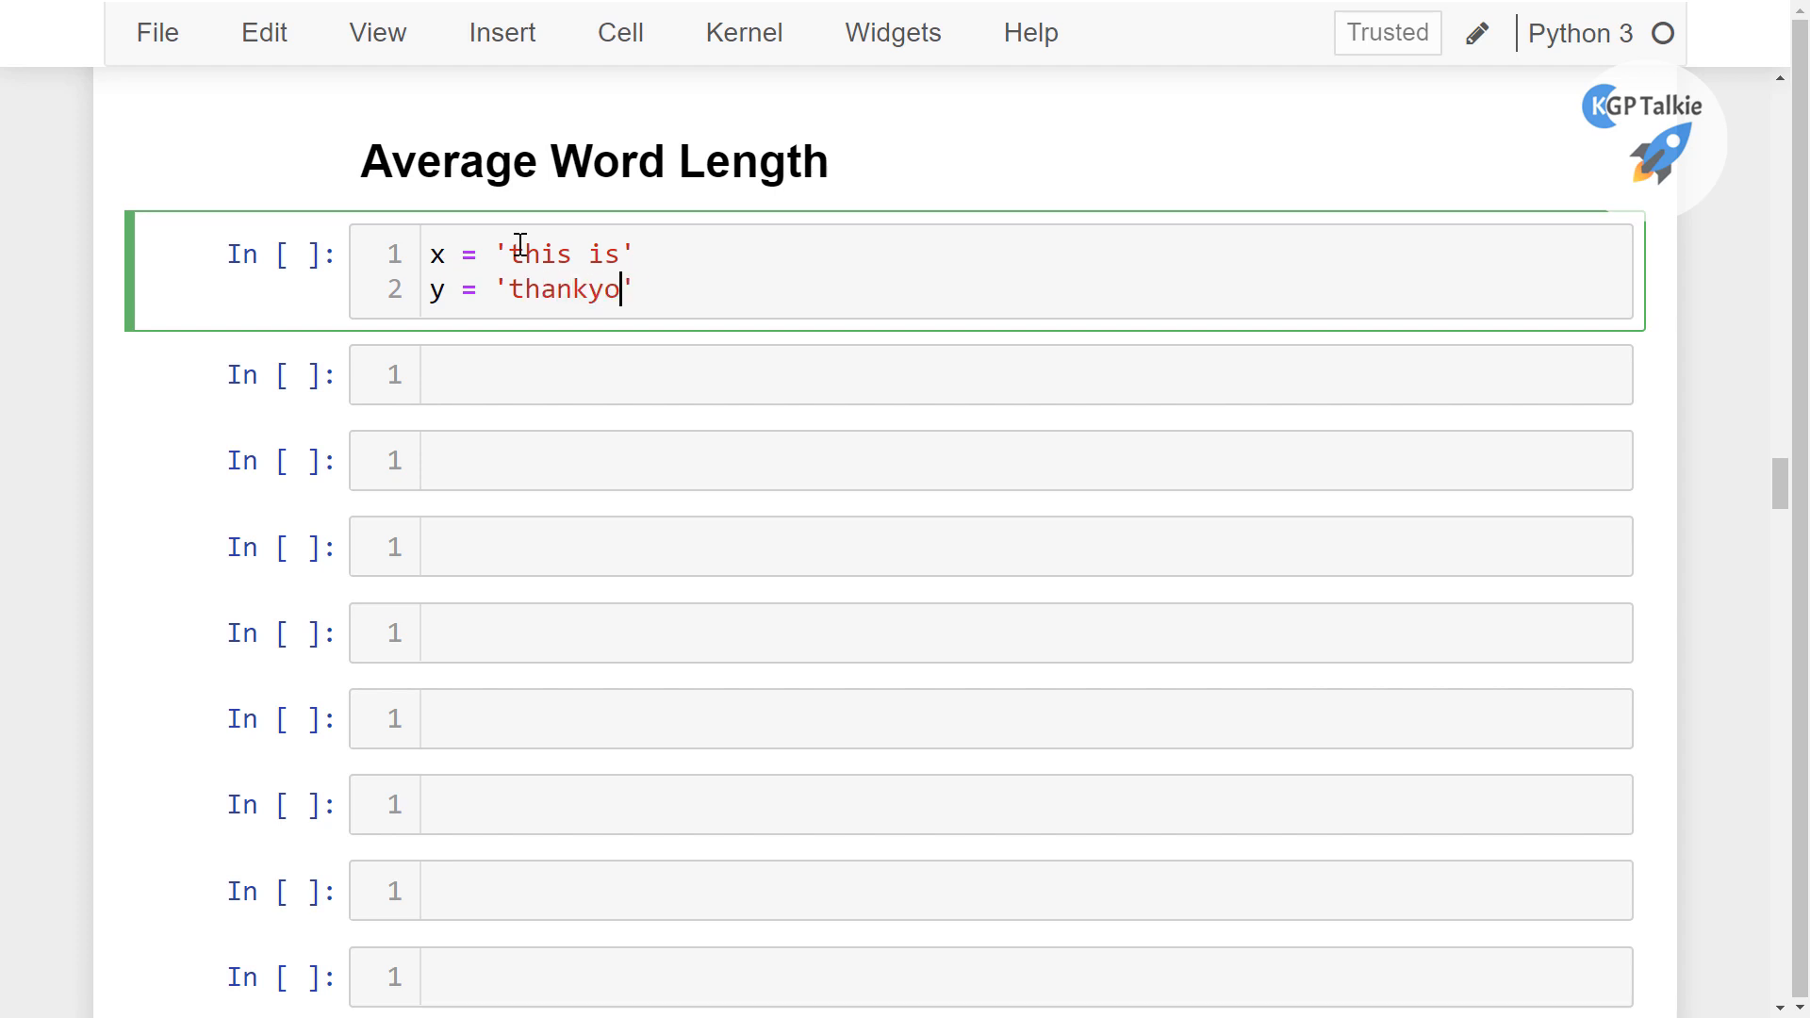
{"action": "type", "text": "u"}
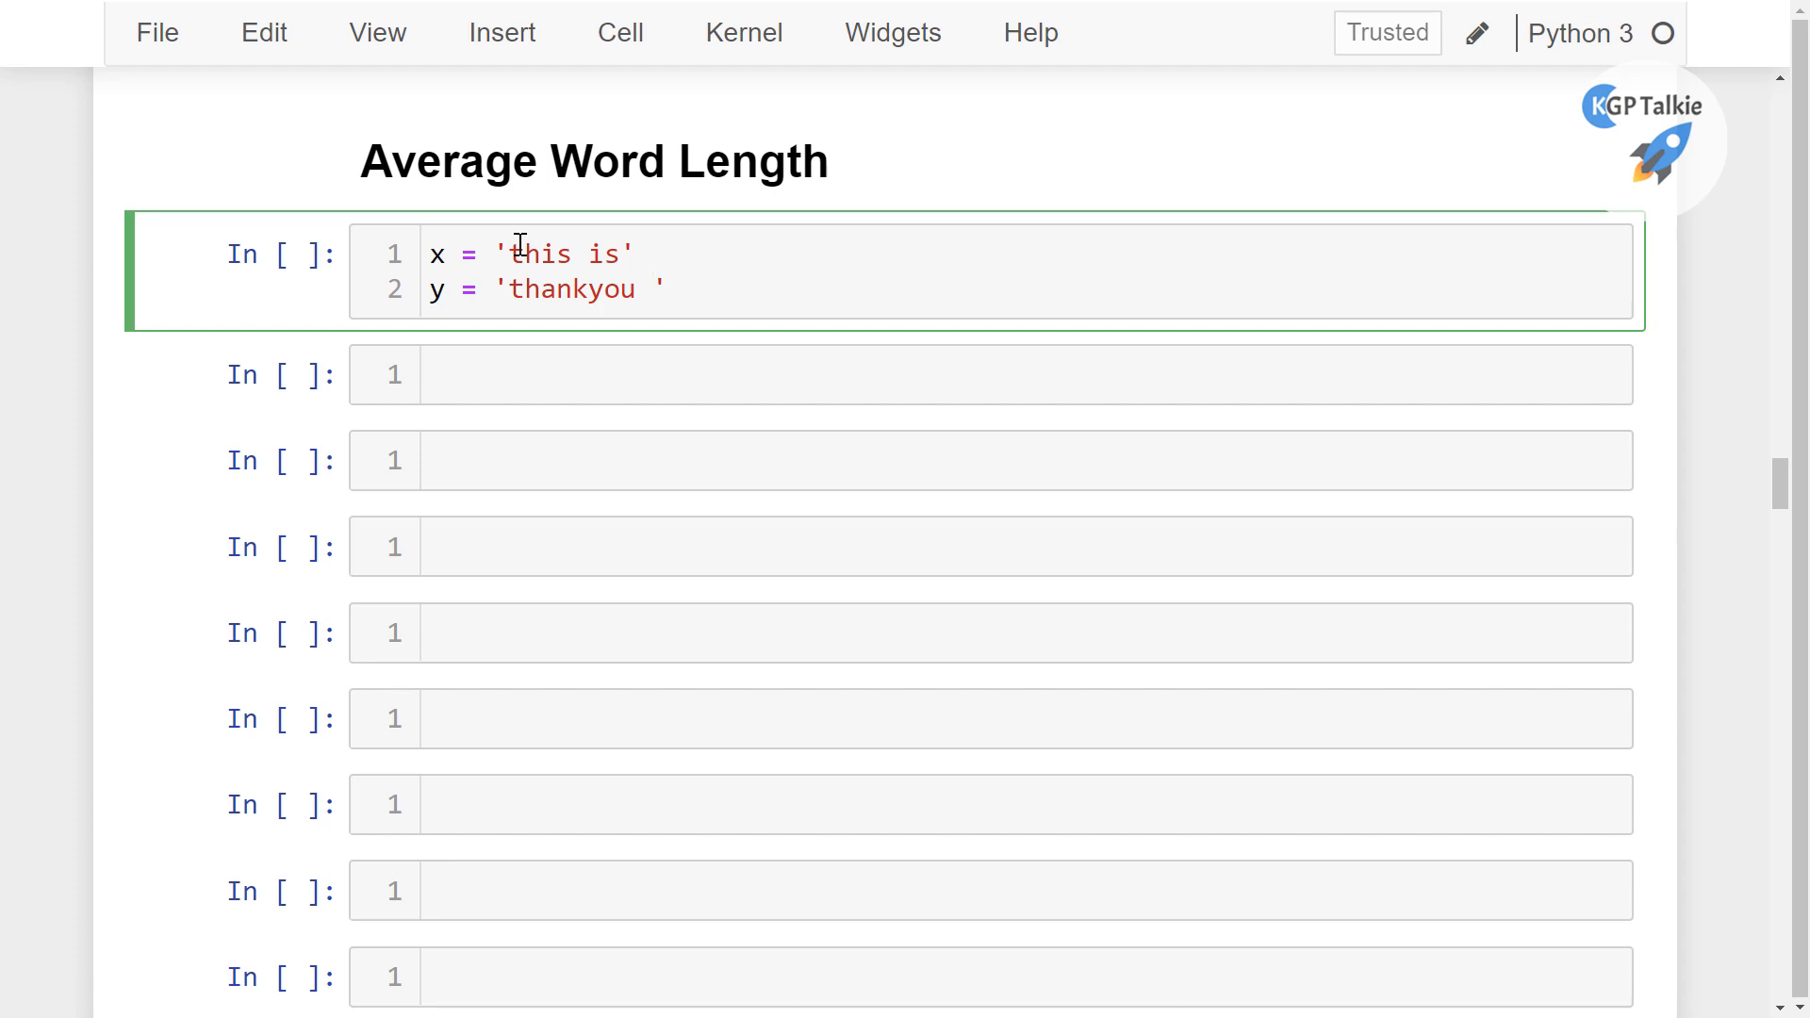
{"action": "type", "text": "guys"}
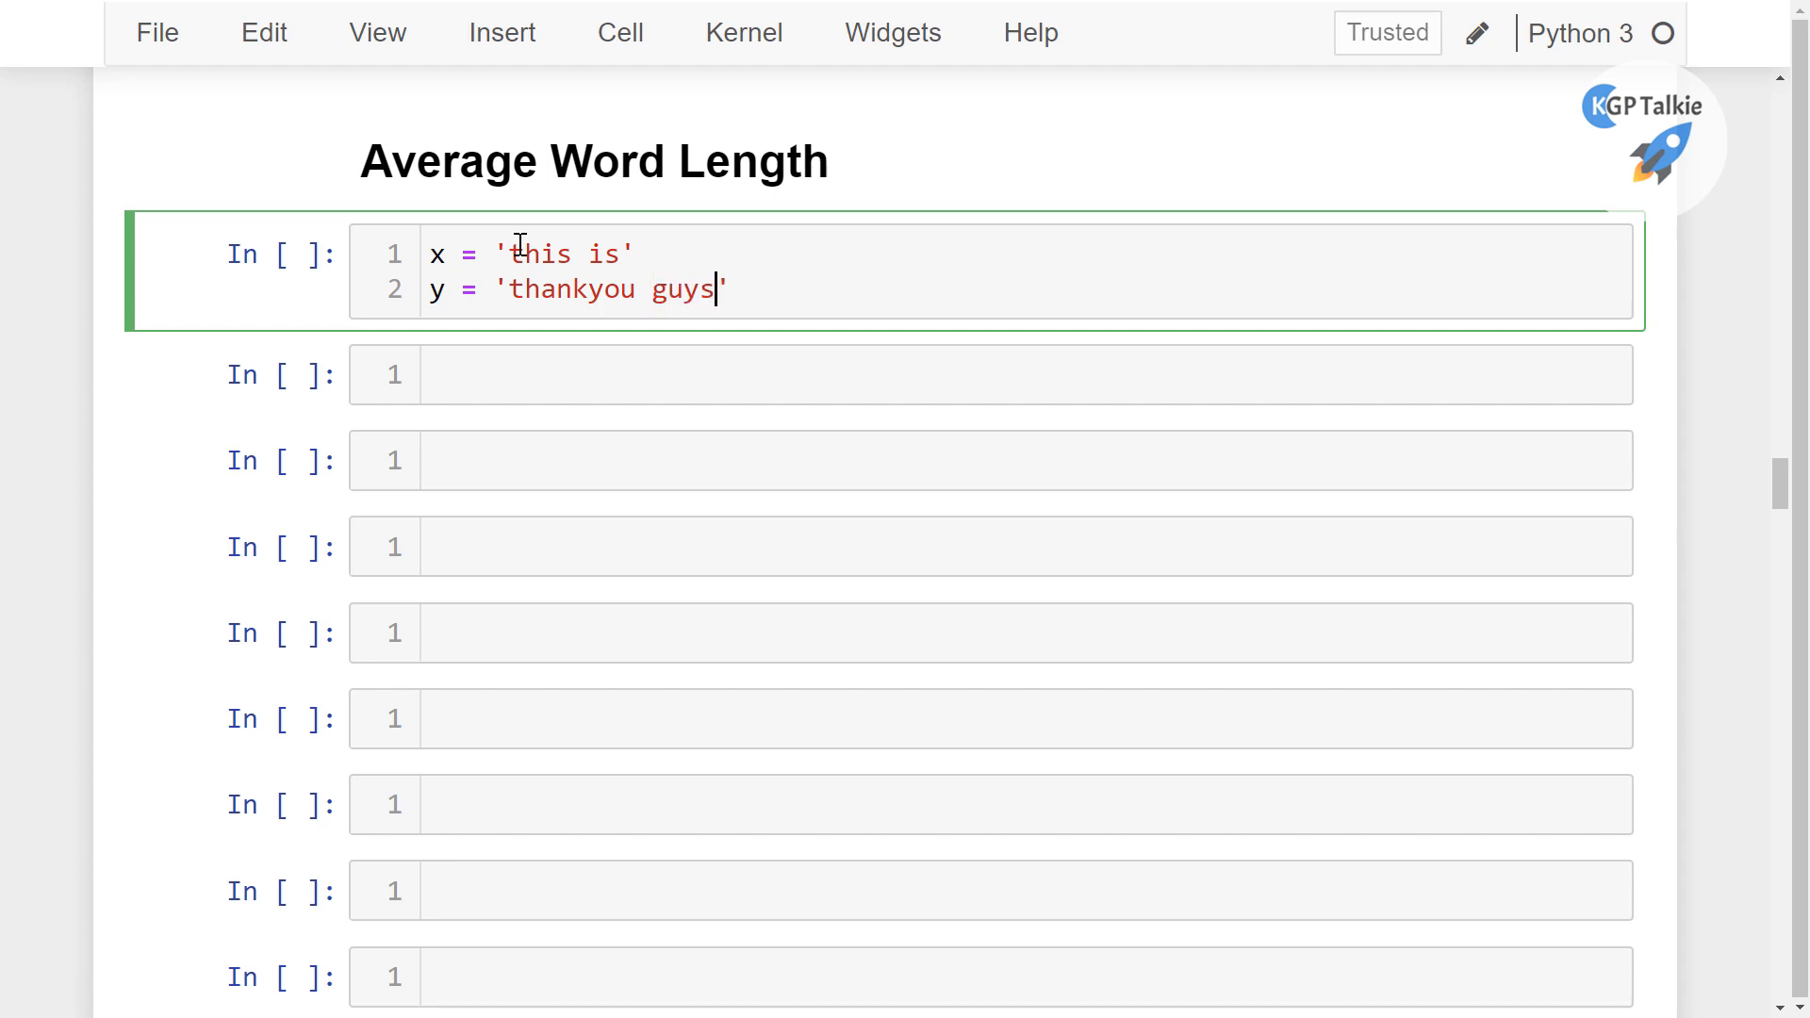
{"action": "type", "text": "'"}
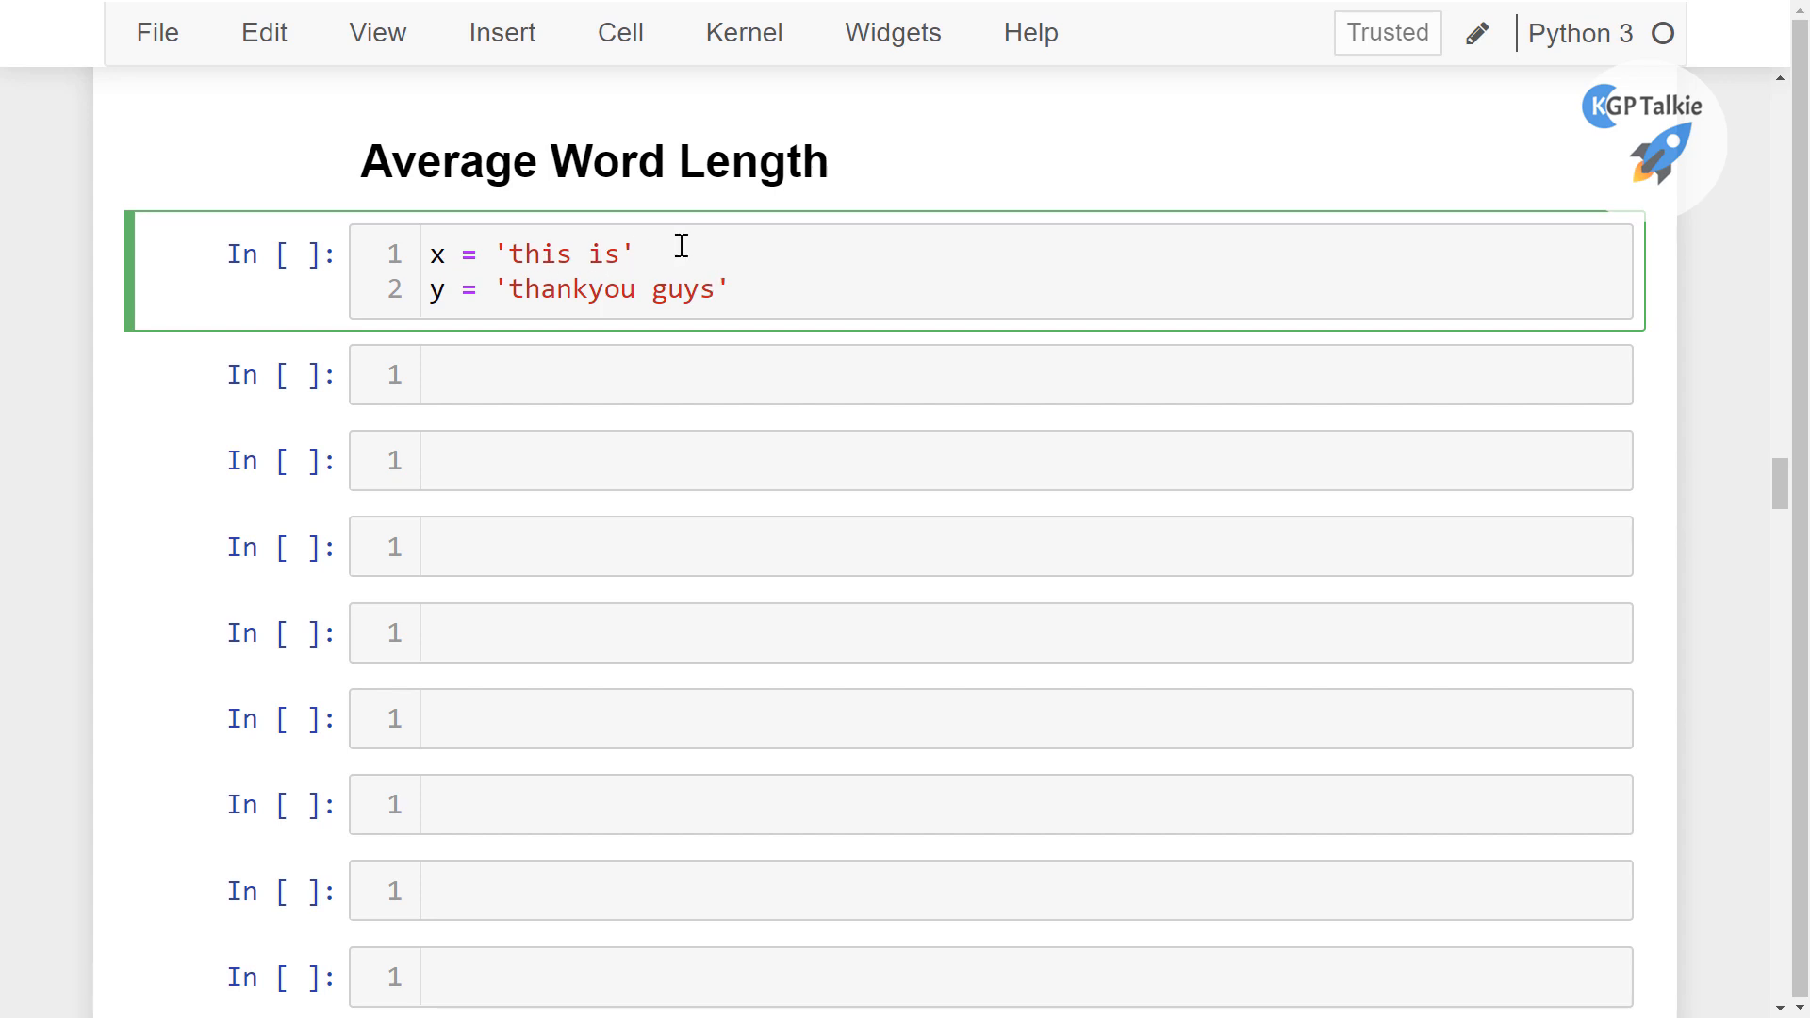
Add comments '# 6/2 = 3' after x and '# 12/2 = 6' after y
{"action": "key", "text": "Ctrl+s"}
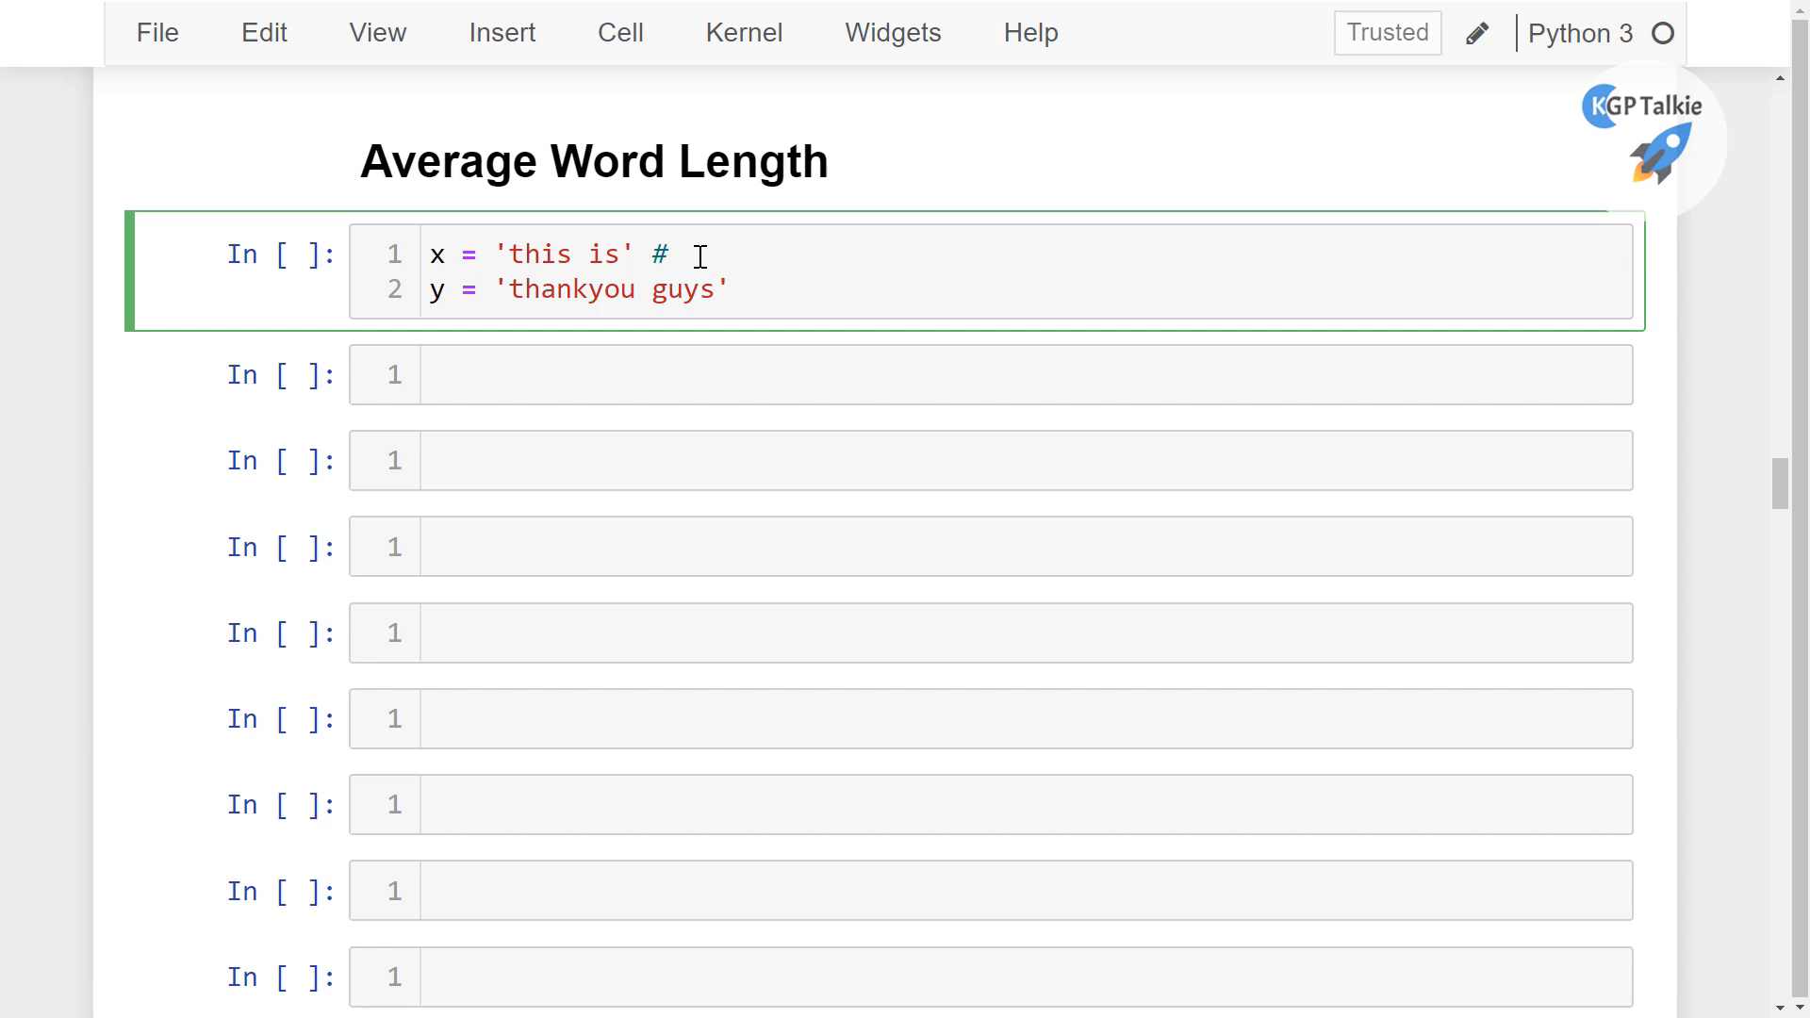
{"action": "type", "text": "6"}
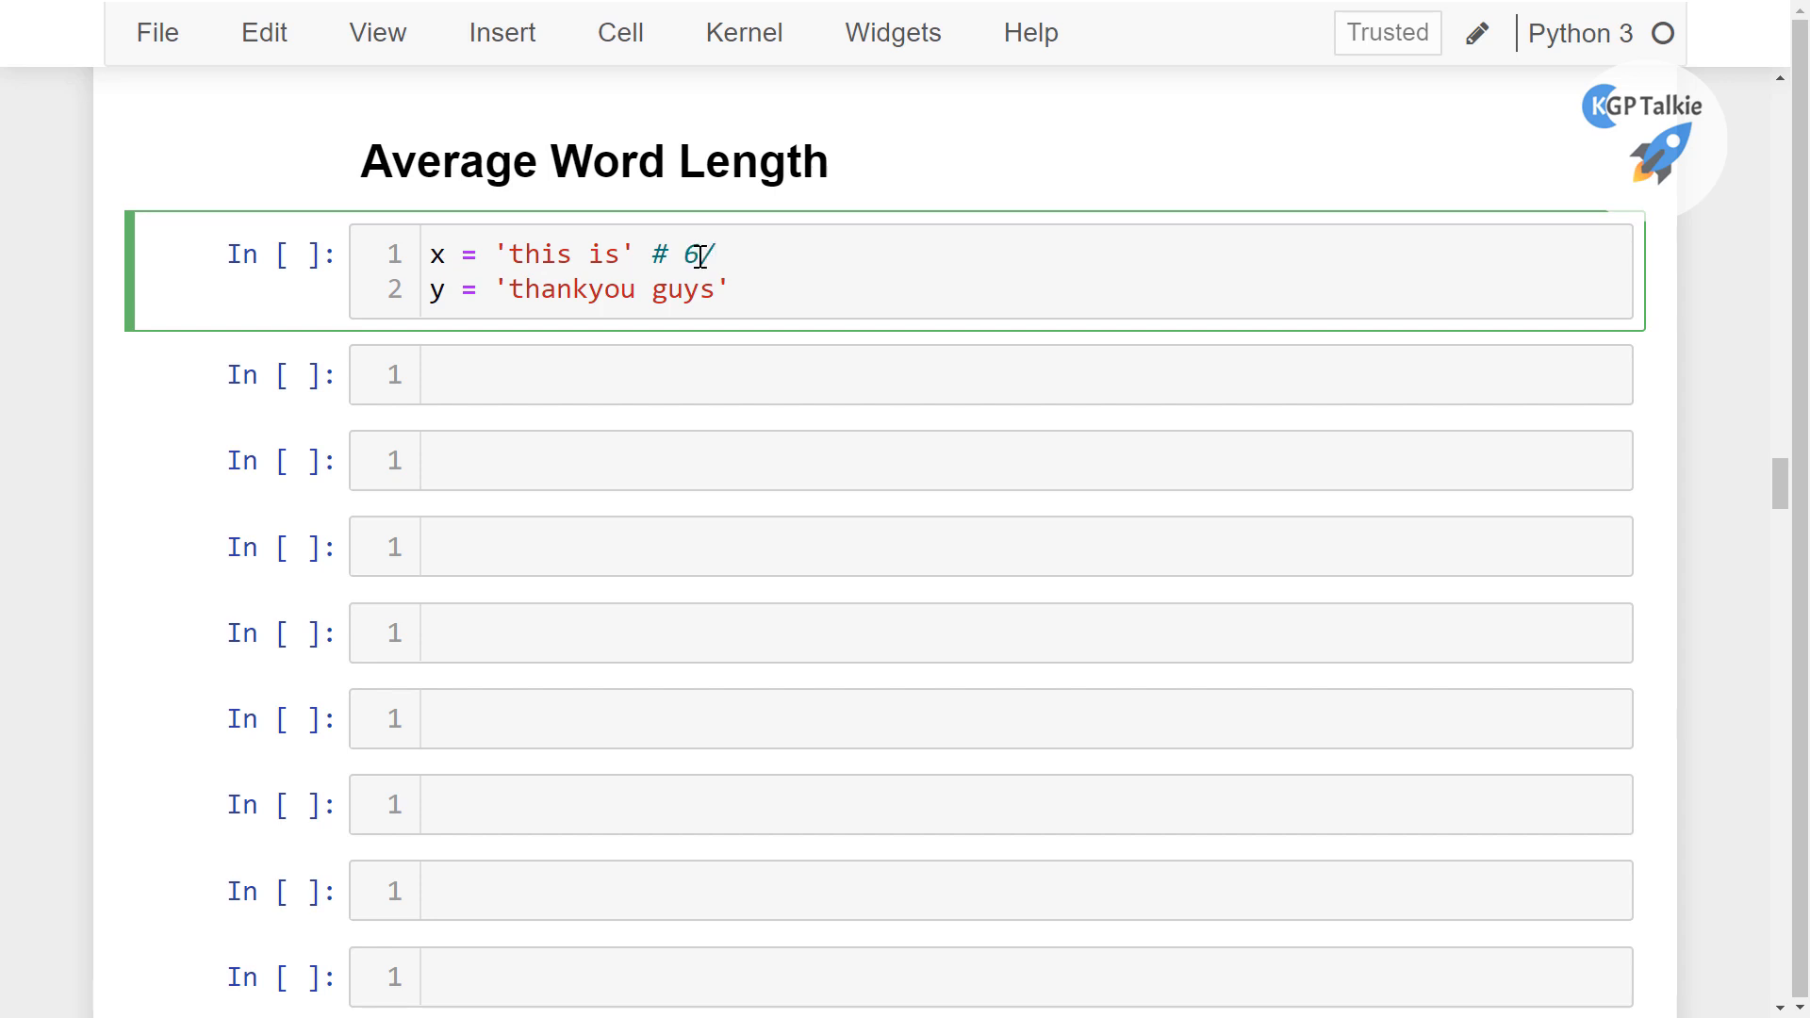
{"action": "type", "text": "/2 ="}
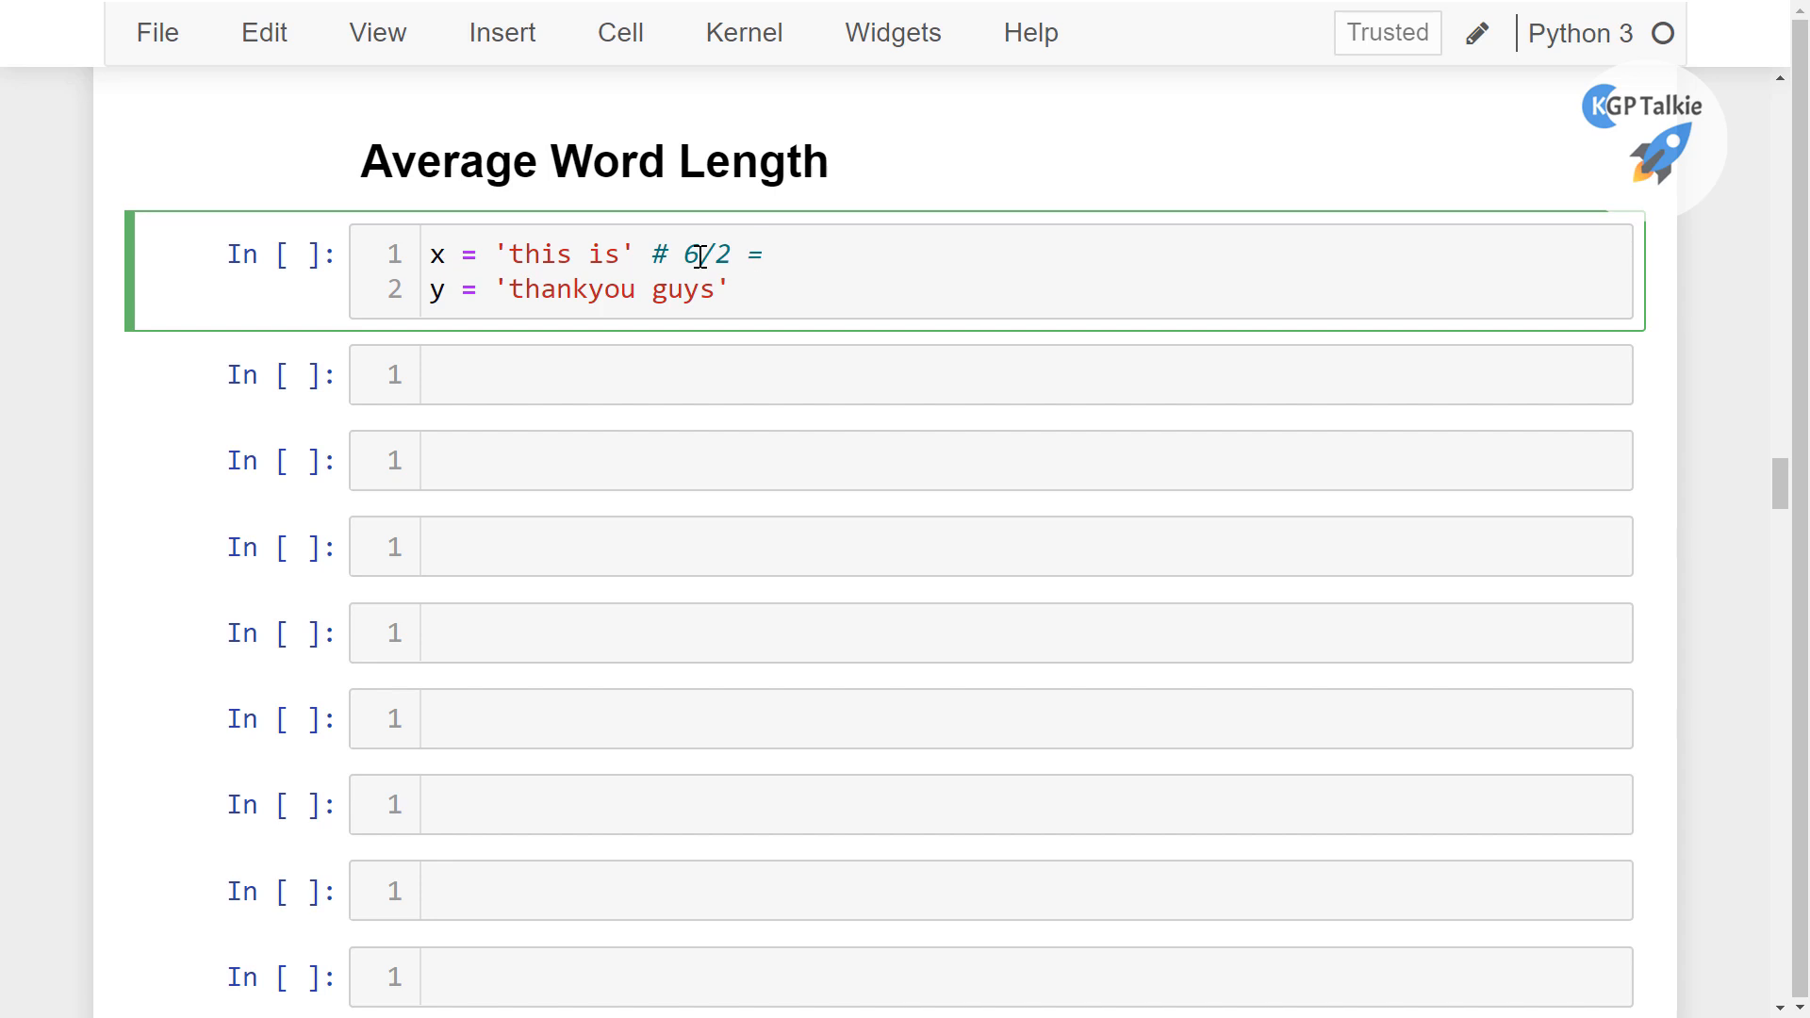
{"action": "type", "text": "3"}
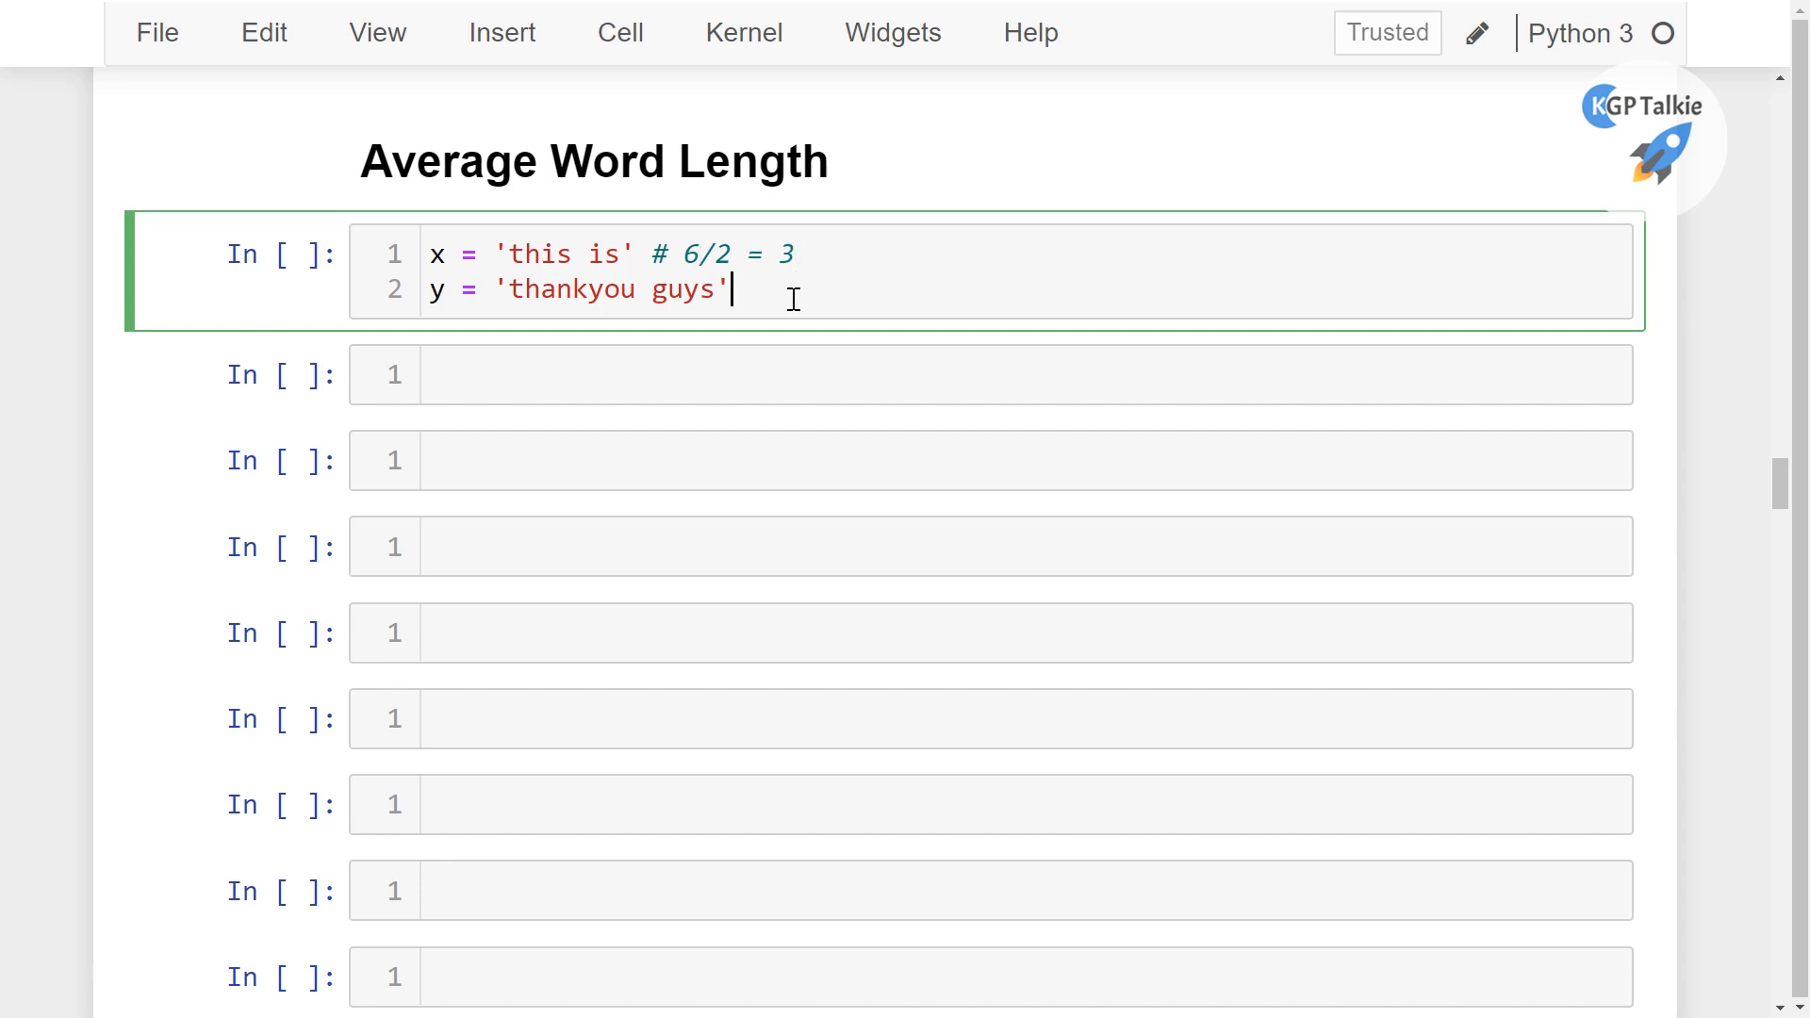
{"action": "type", "text": "#"}
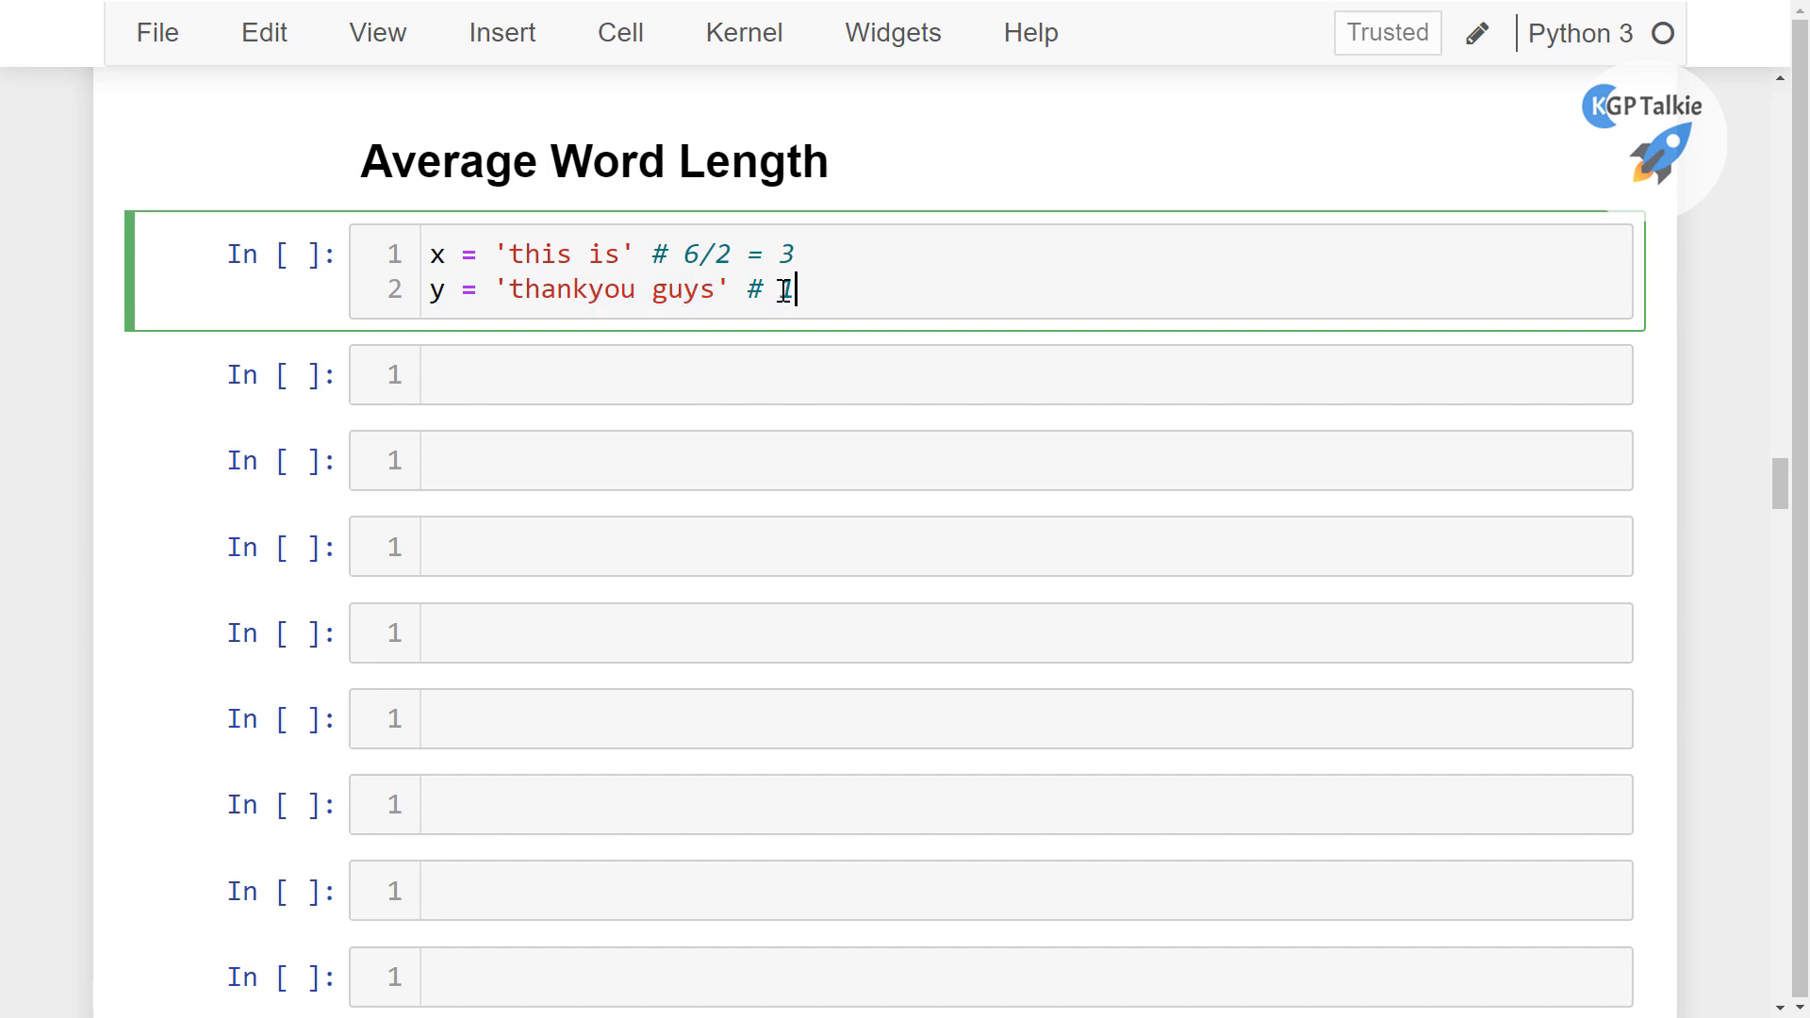
{"action": "type", "text": "12/2 ="}
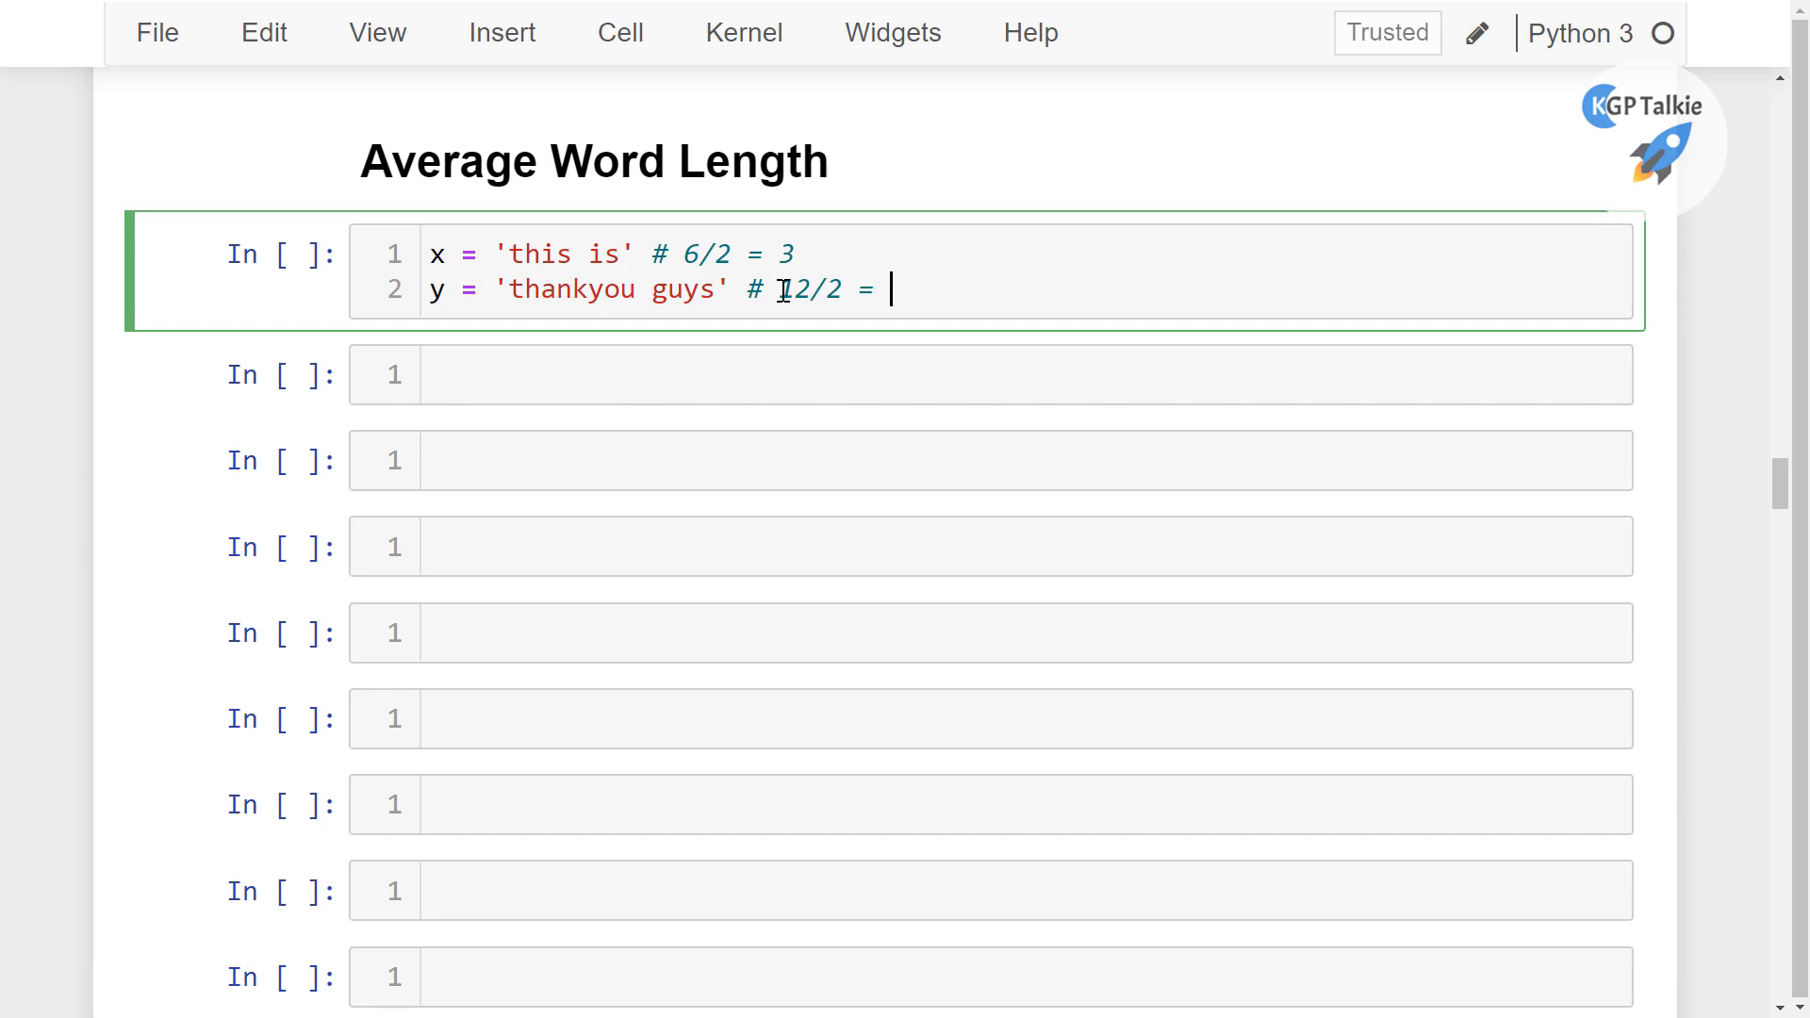
{"action": "type", "text": "6"}
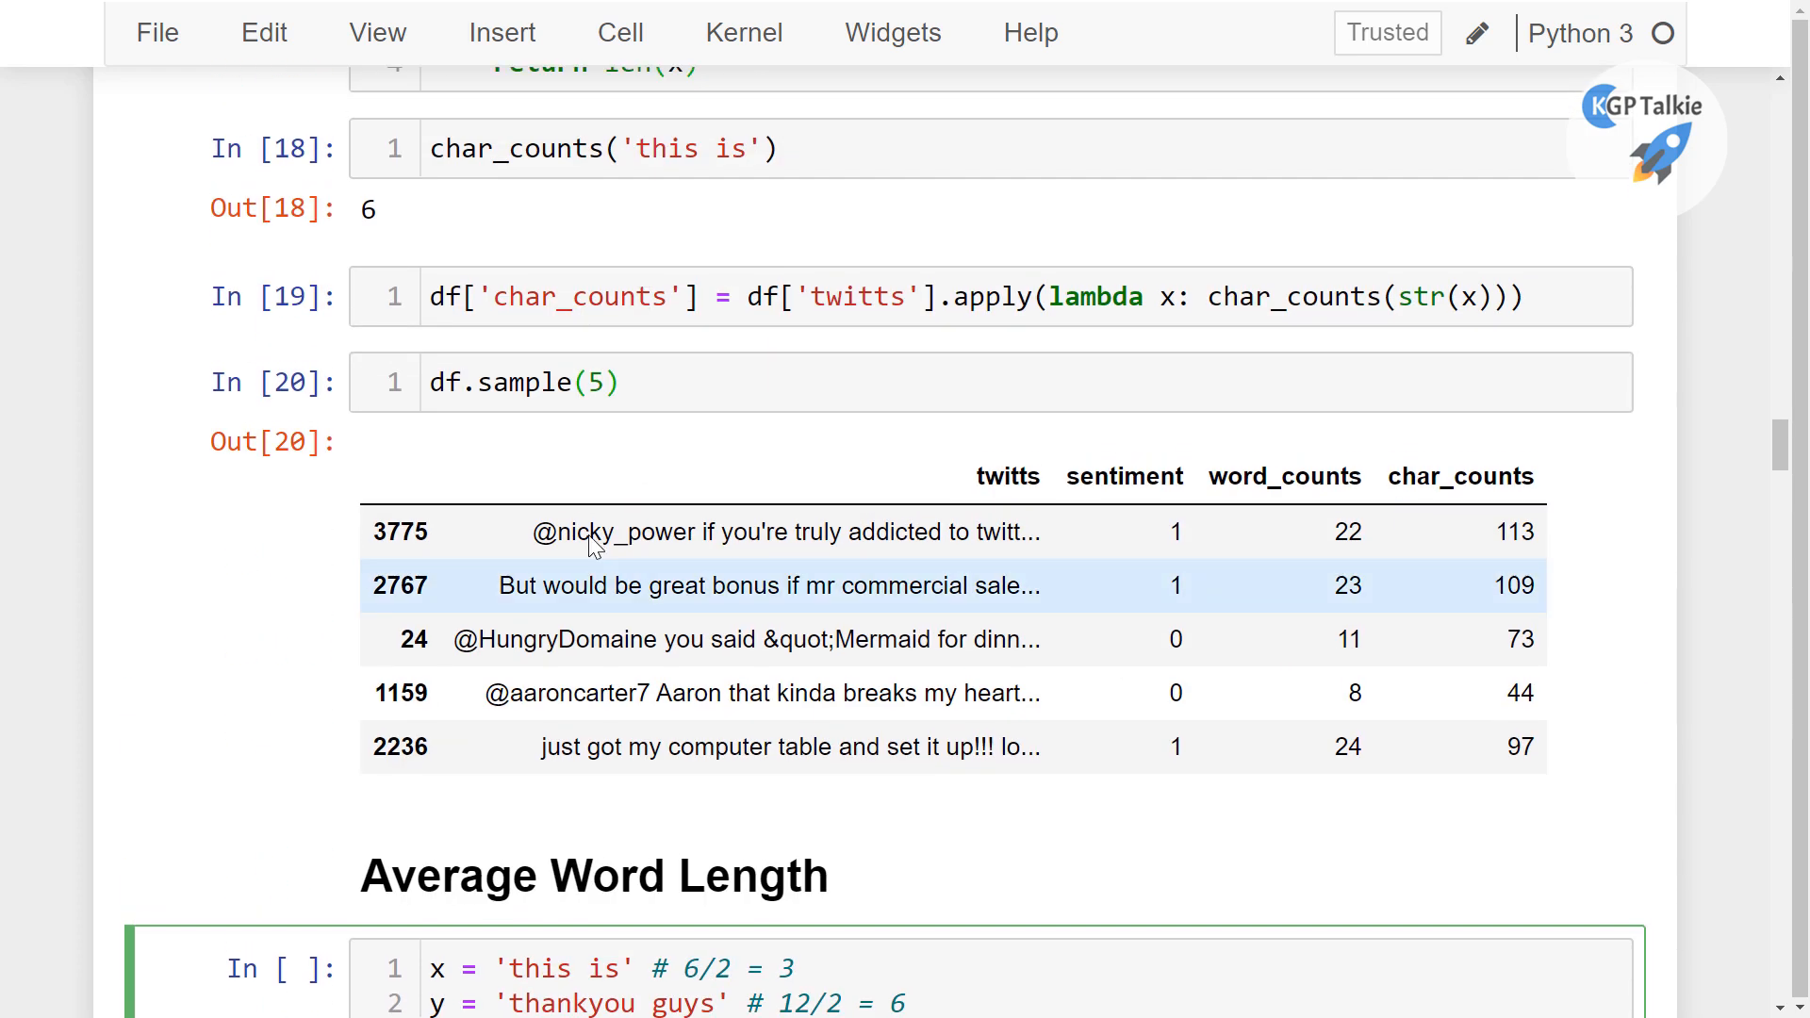
{"action": "scroll", "scroll_direction": "down", "scroll_amount": 3}
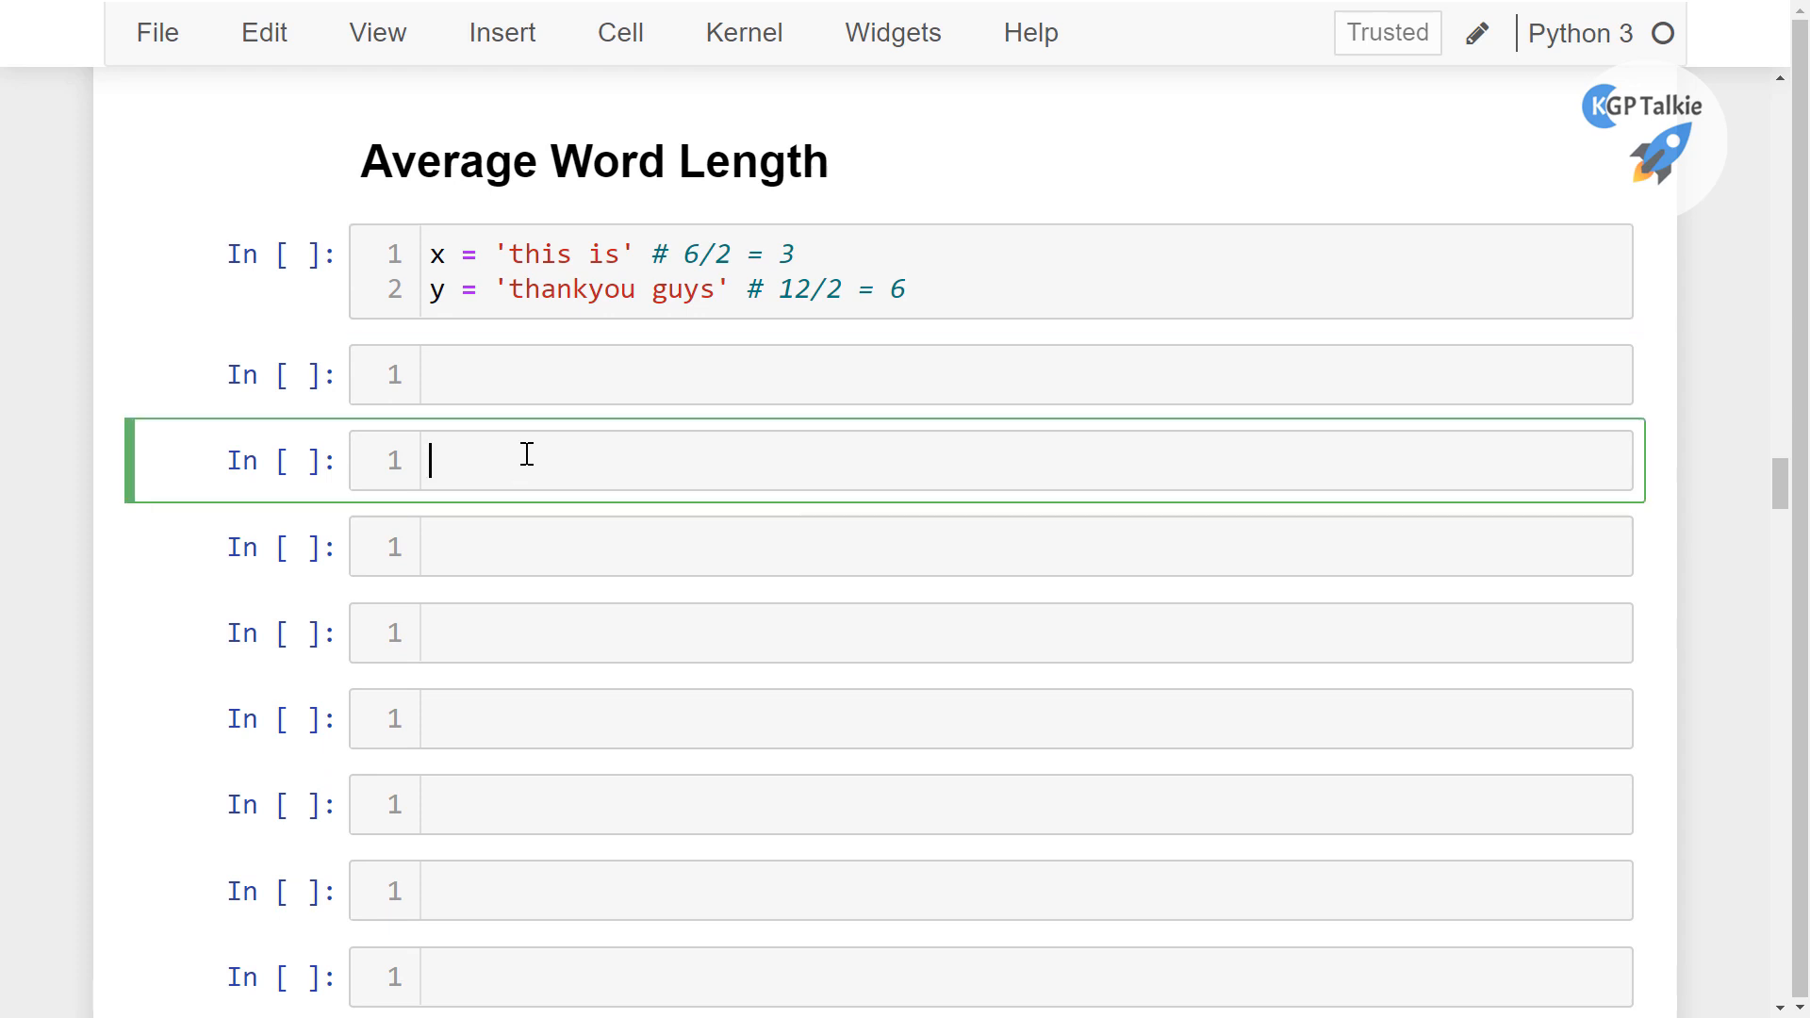
{"action": "mouse_move", "coordinate": [788, 288]}
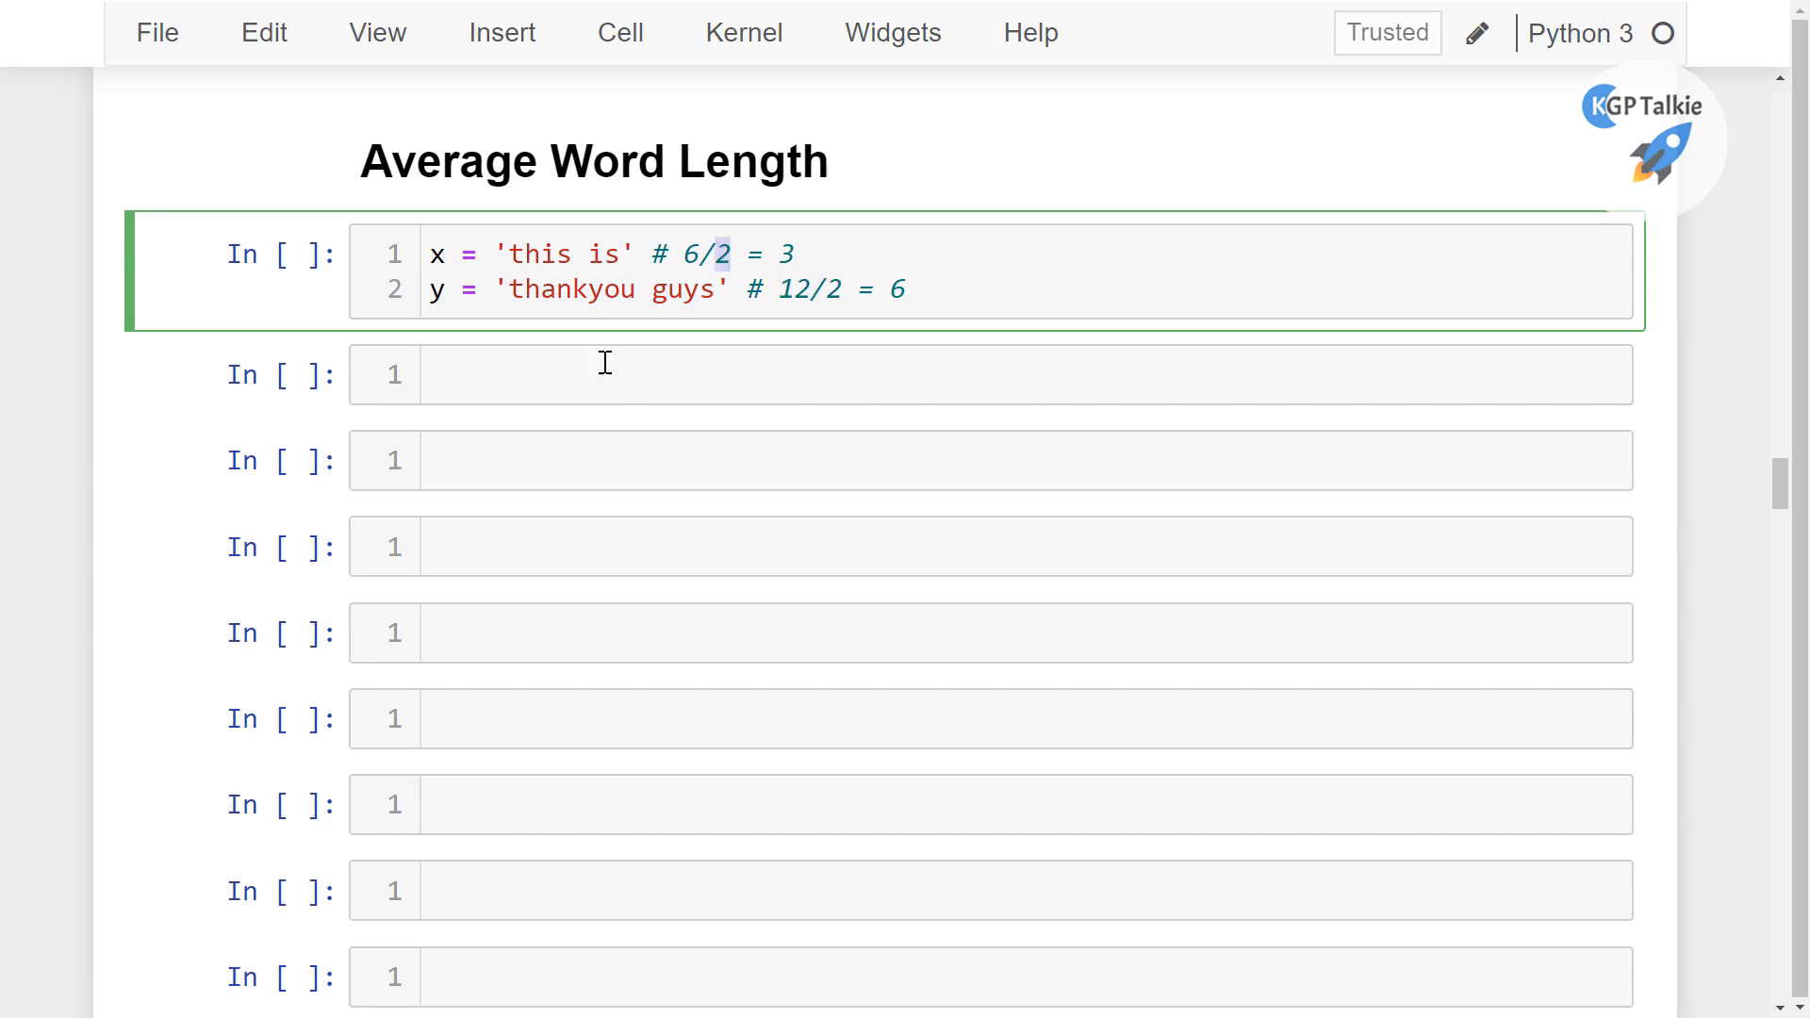
Enter df['char_counts']/df['word_counts'] in a new cell and run it
{"action": "type", "text": "d"}
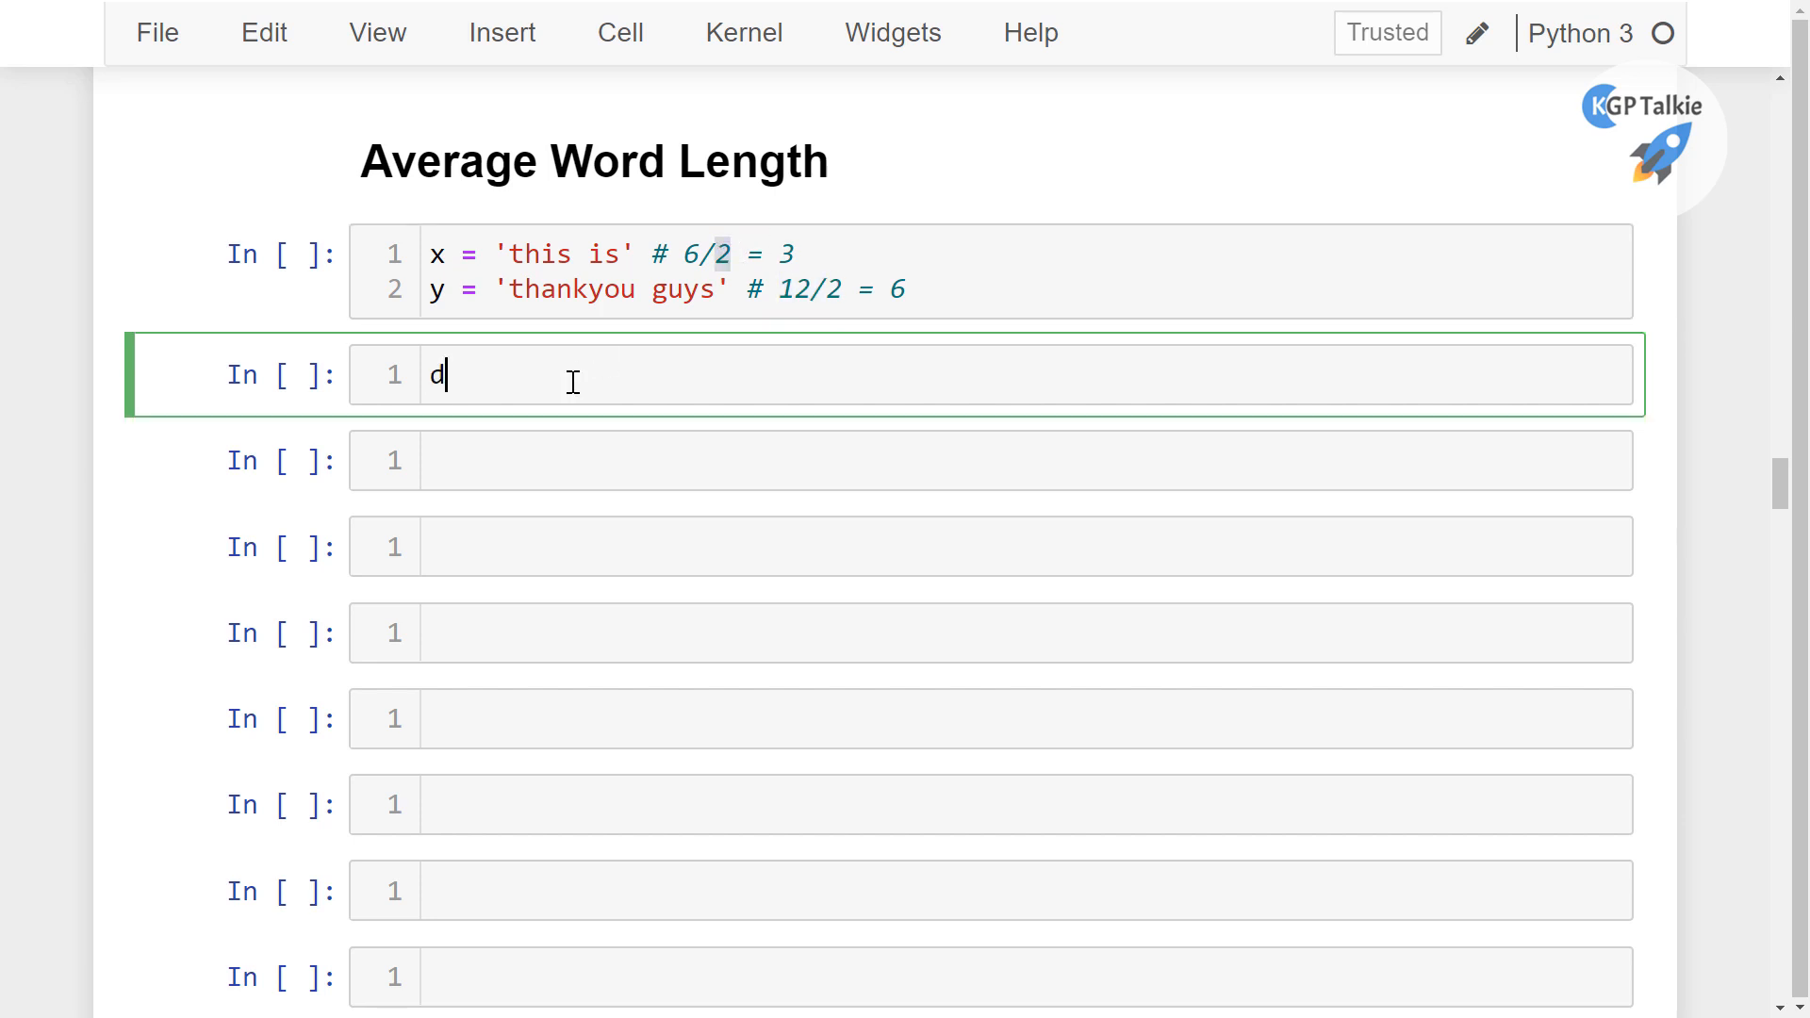
{"action": "type", "text": "f['c']"}
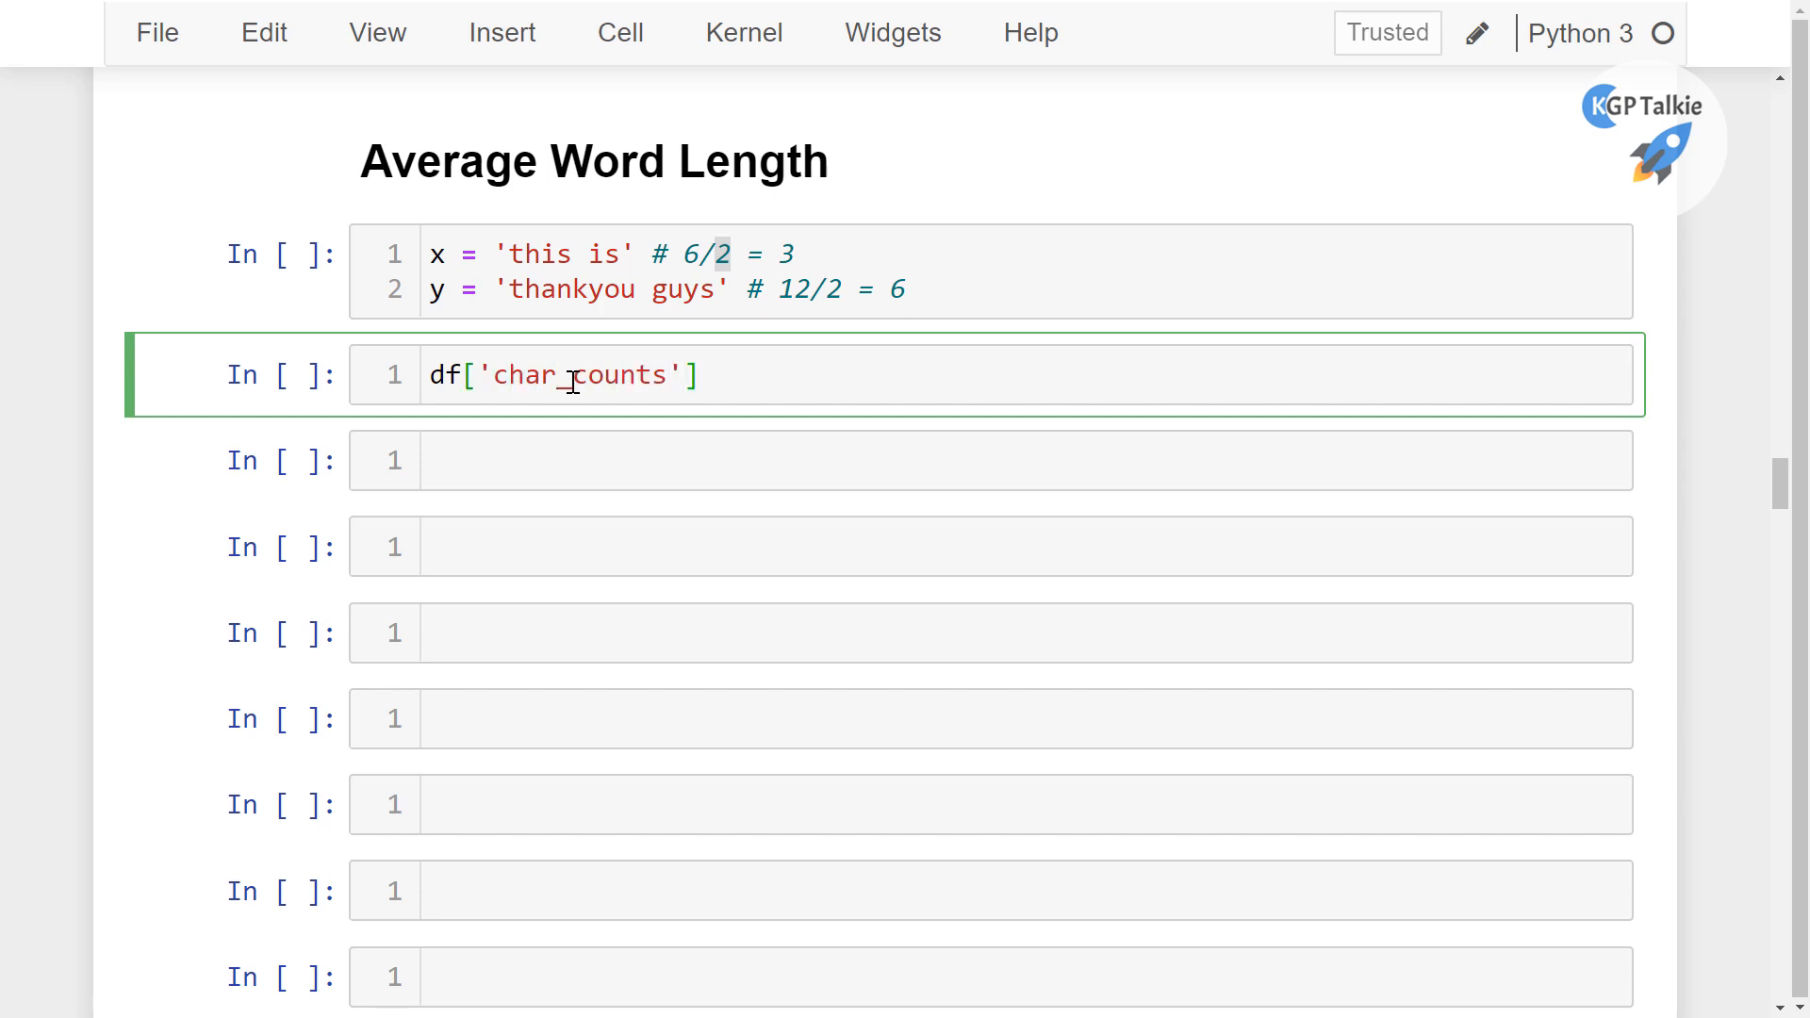
{"action": "type", "text": "/"}
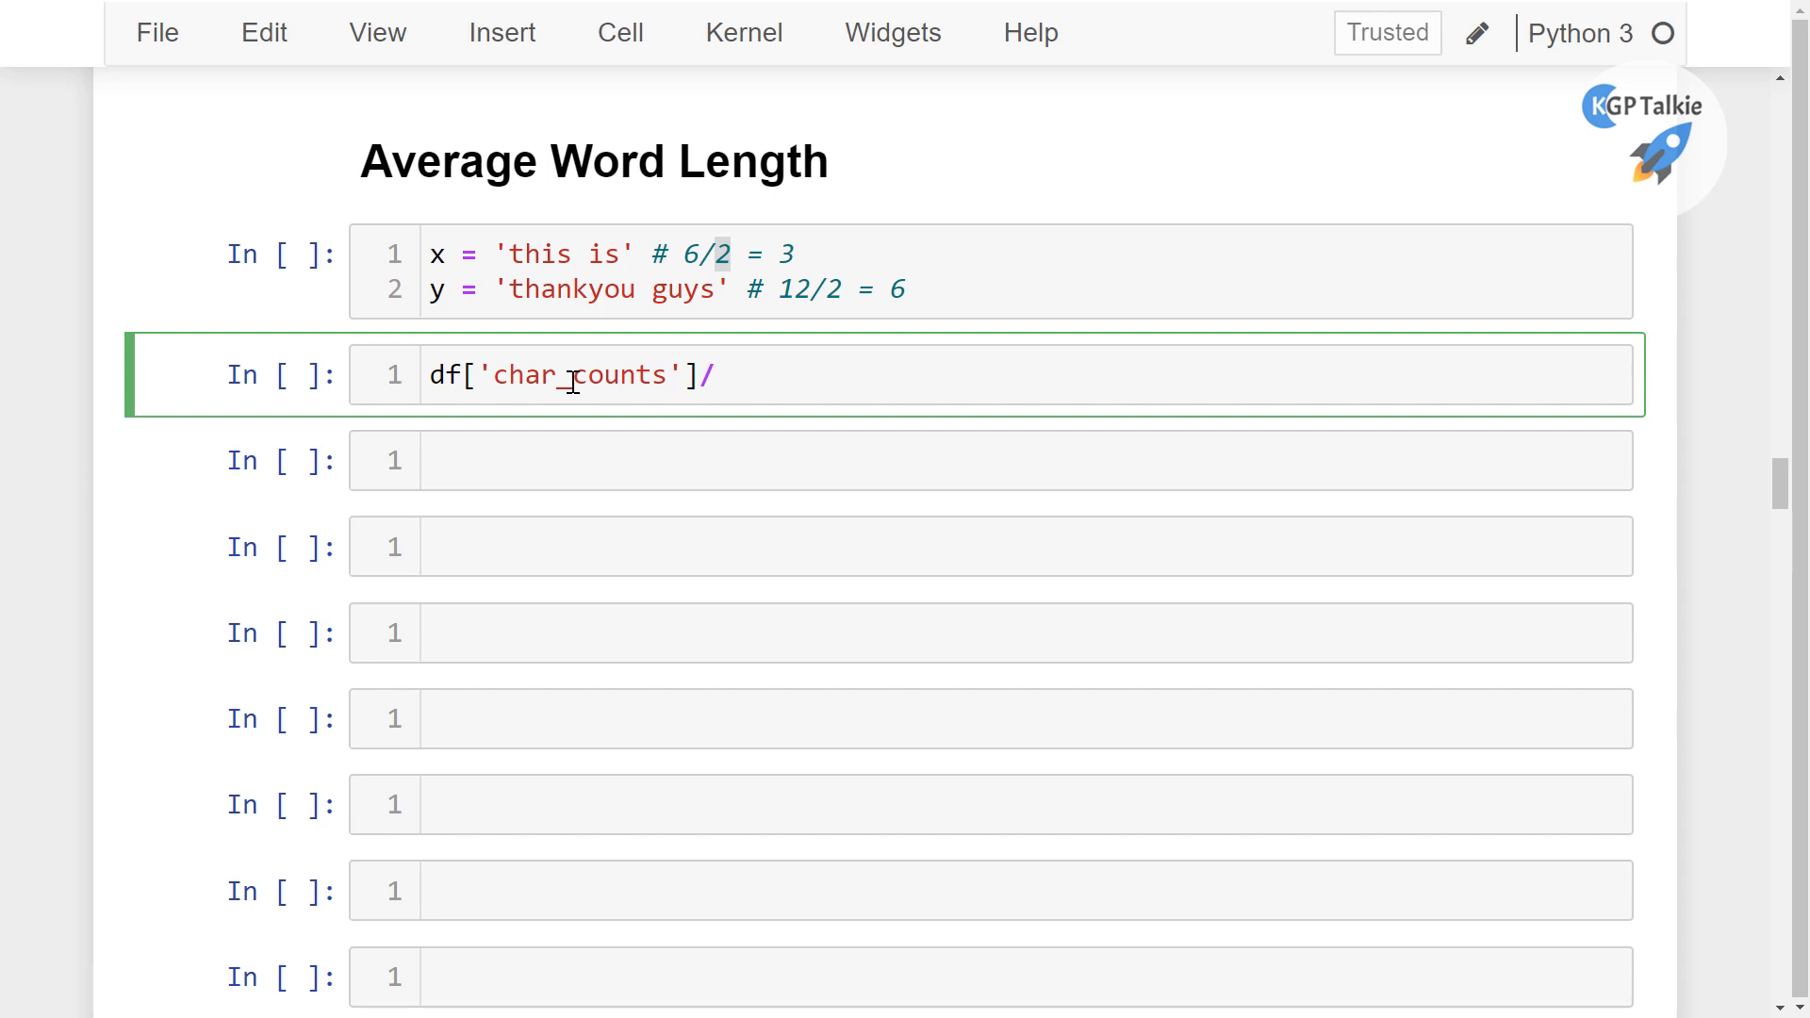
{"action": "type", "text": "df['']"}
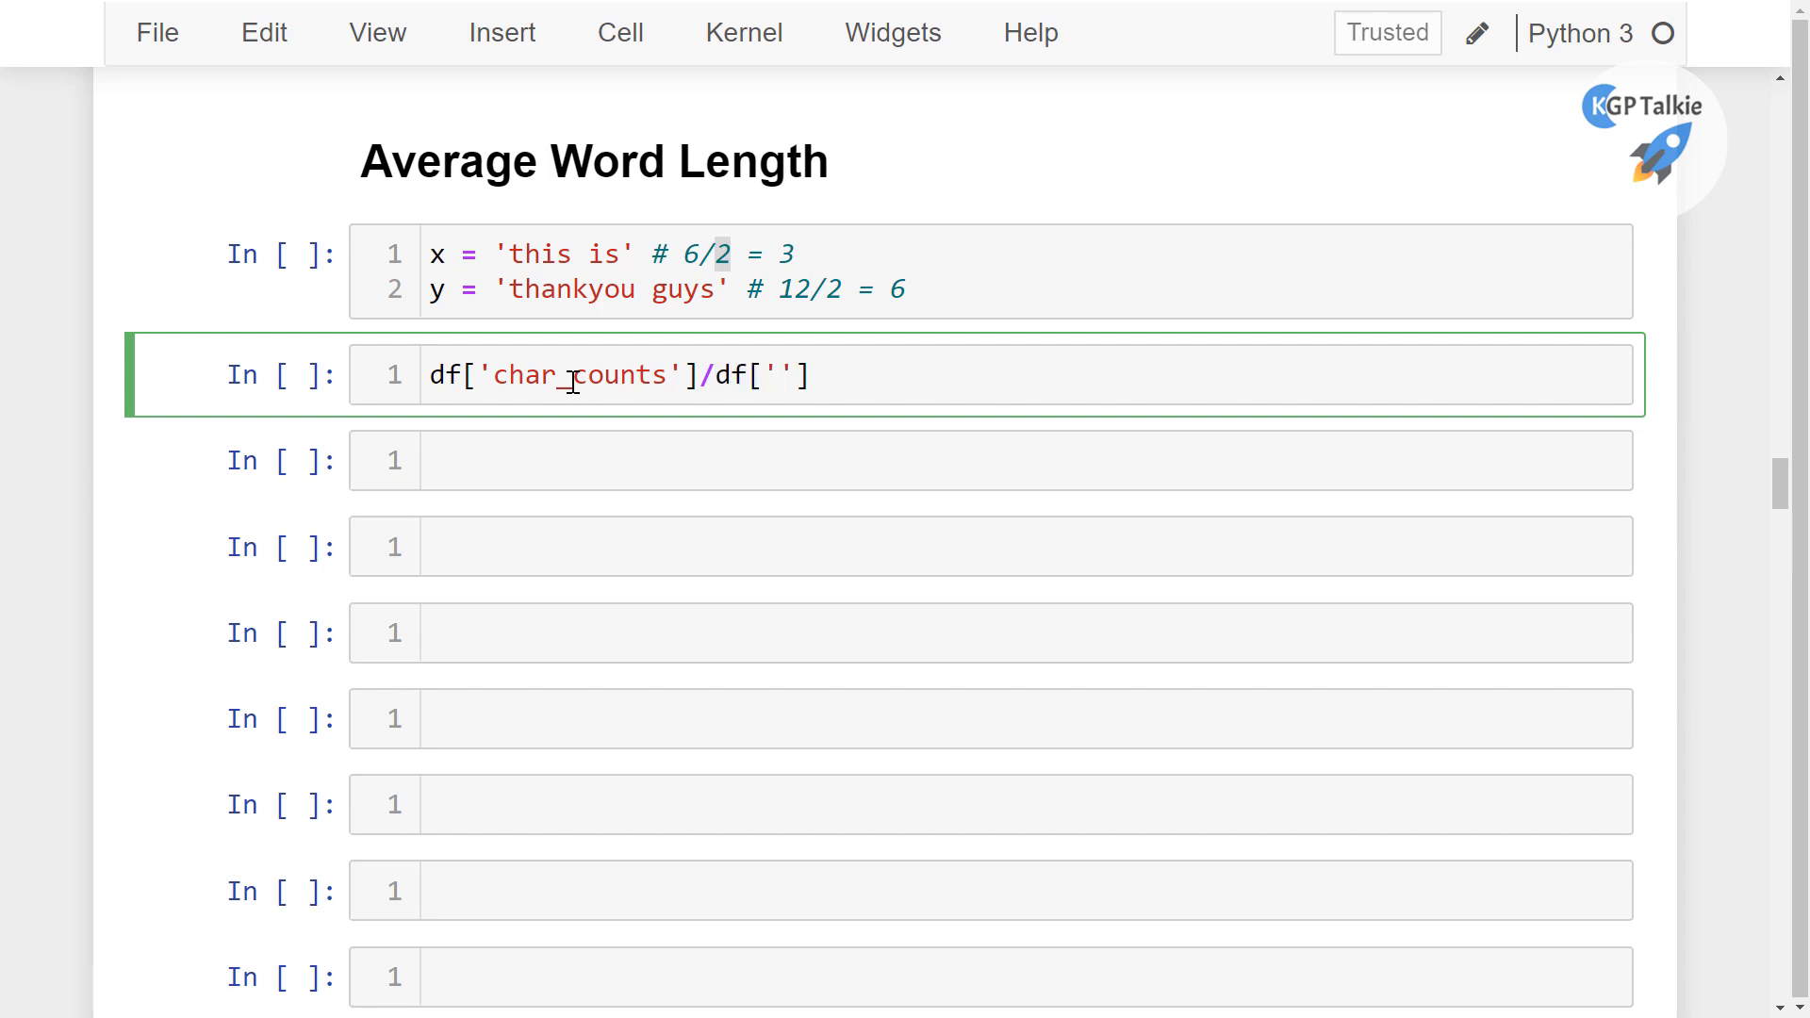
{"action": "type", "text": "word_counts"}
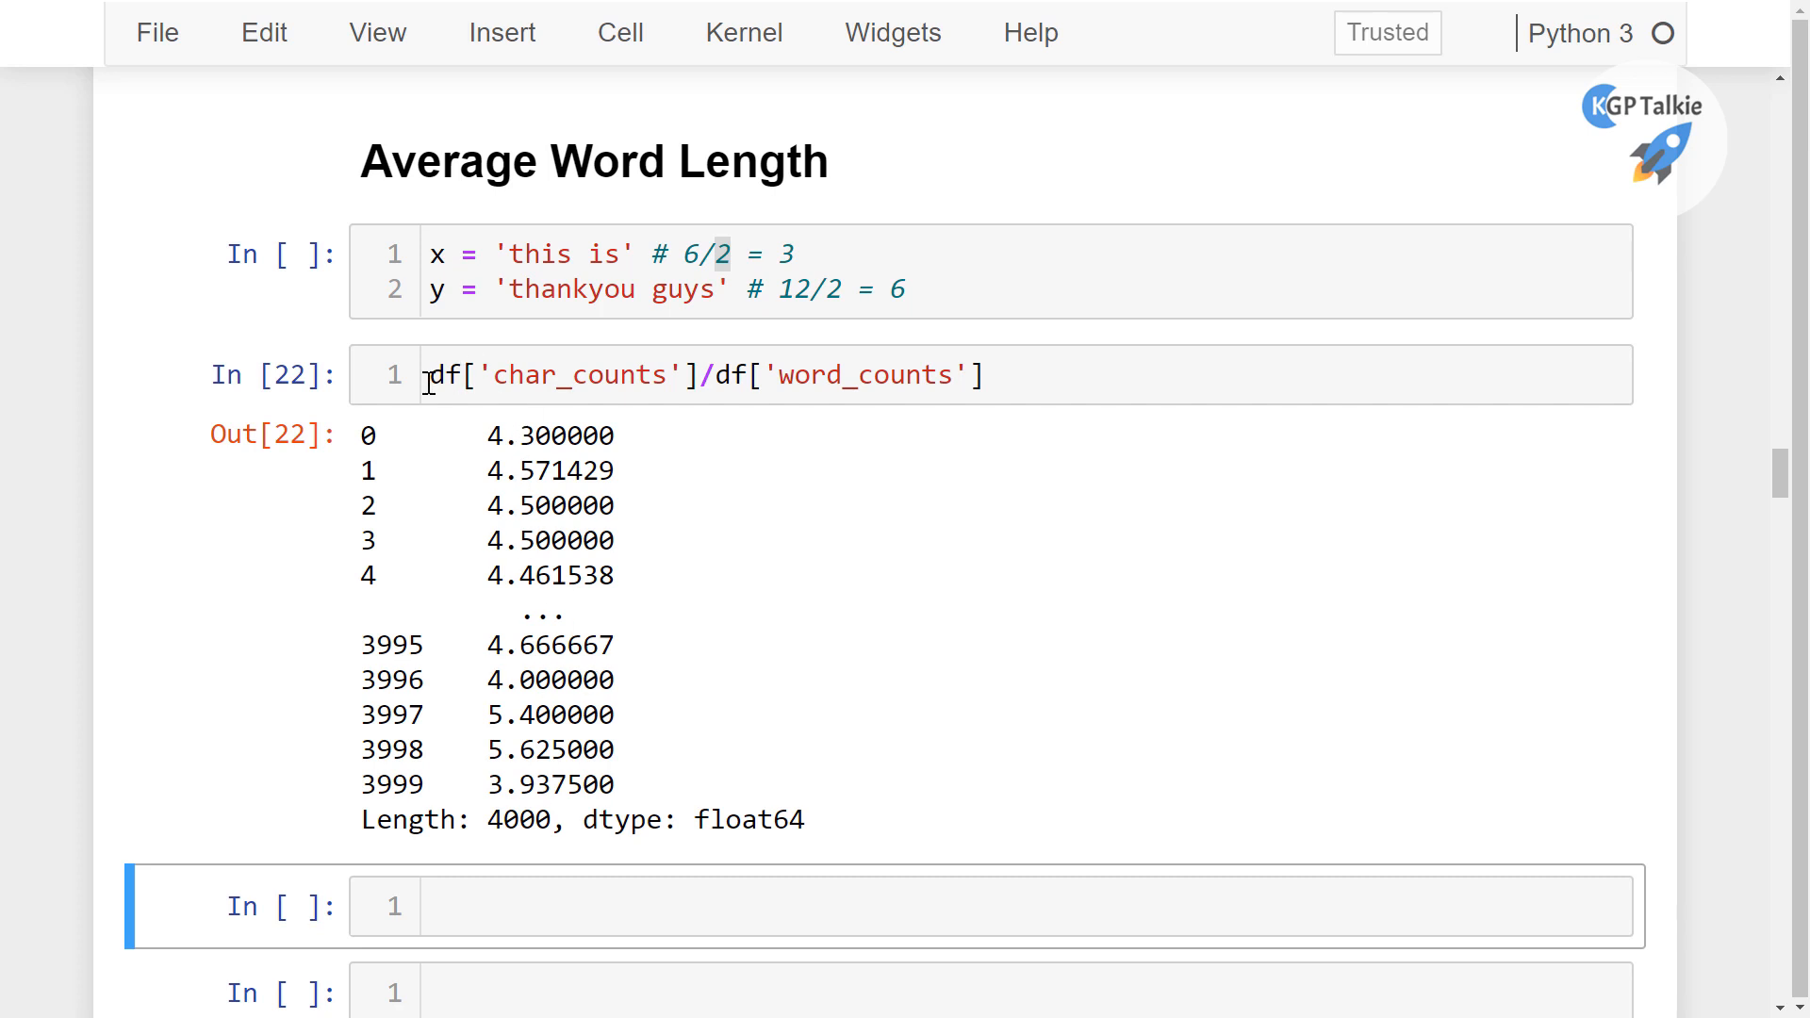
Assign the ratio to df['avg_word_len'] and run the cell
{"action": "type", "text": "df"}
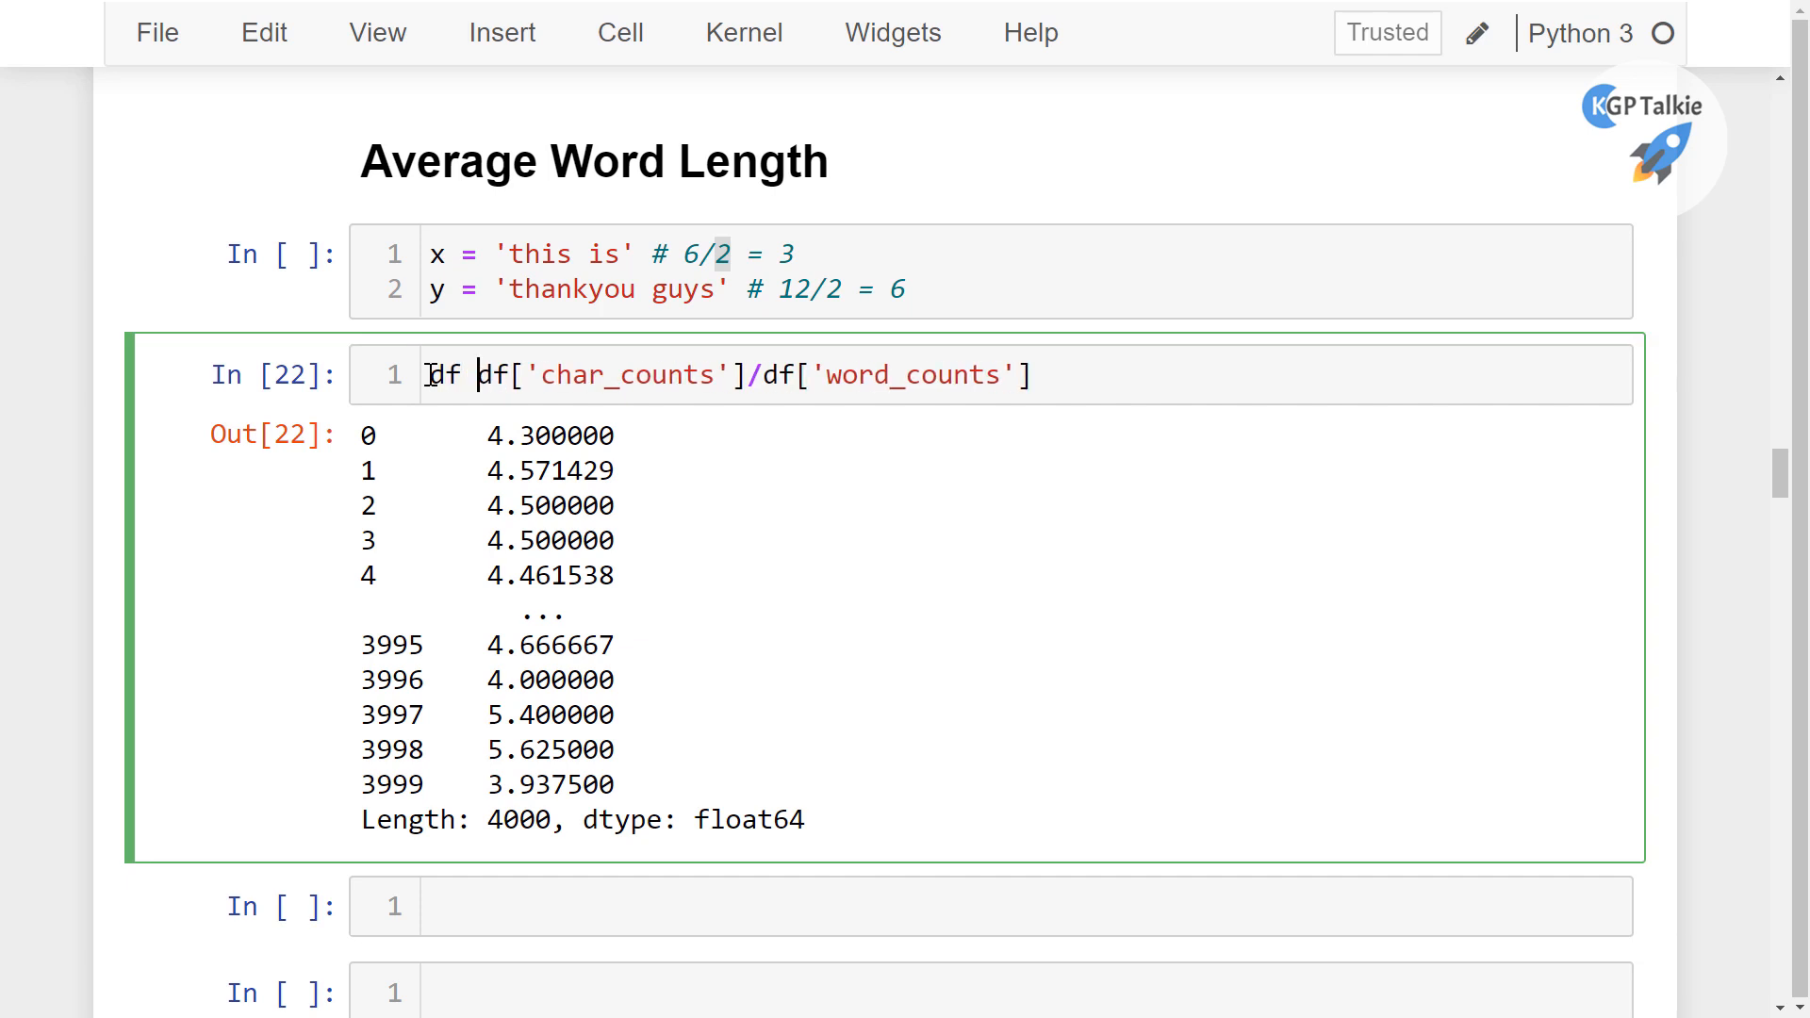
{"action": "type", "text": "[] ="}
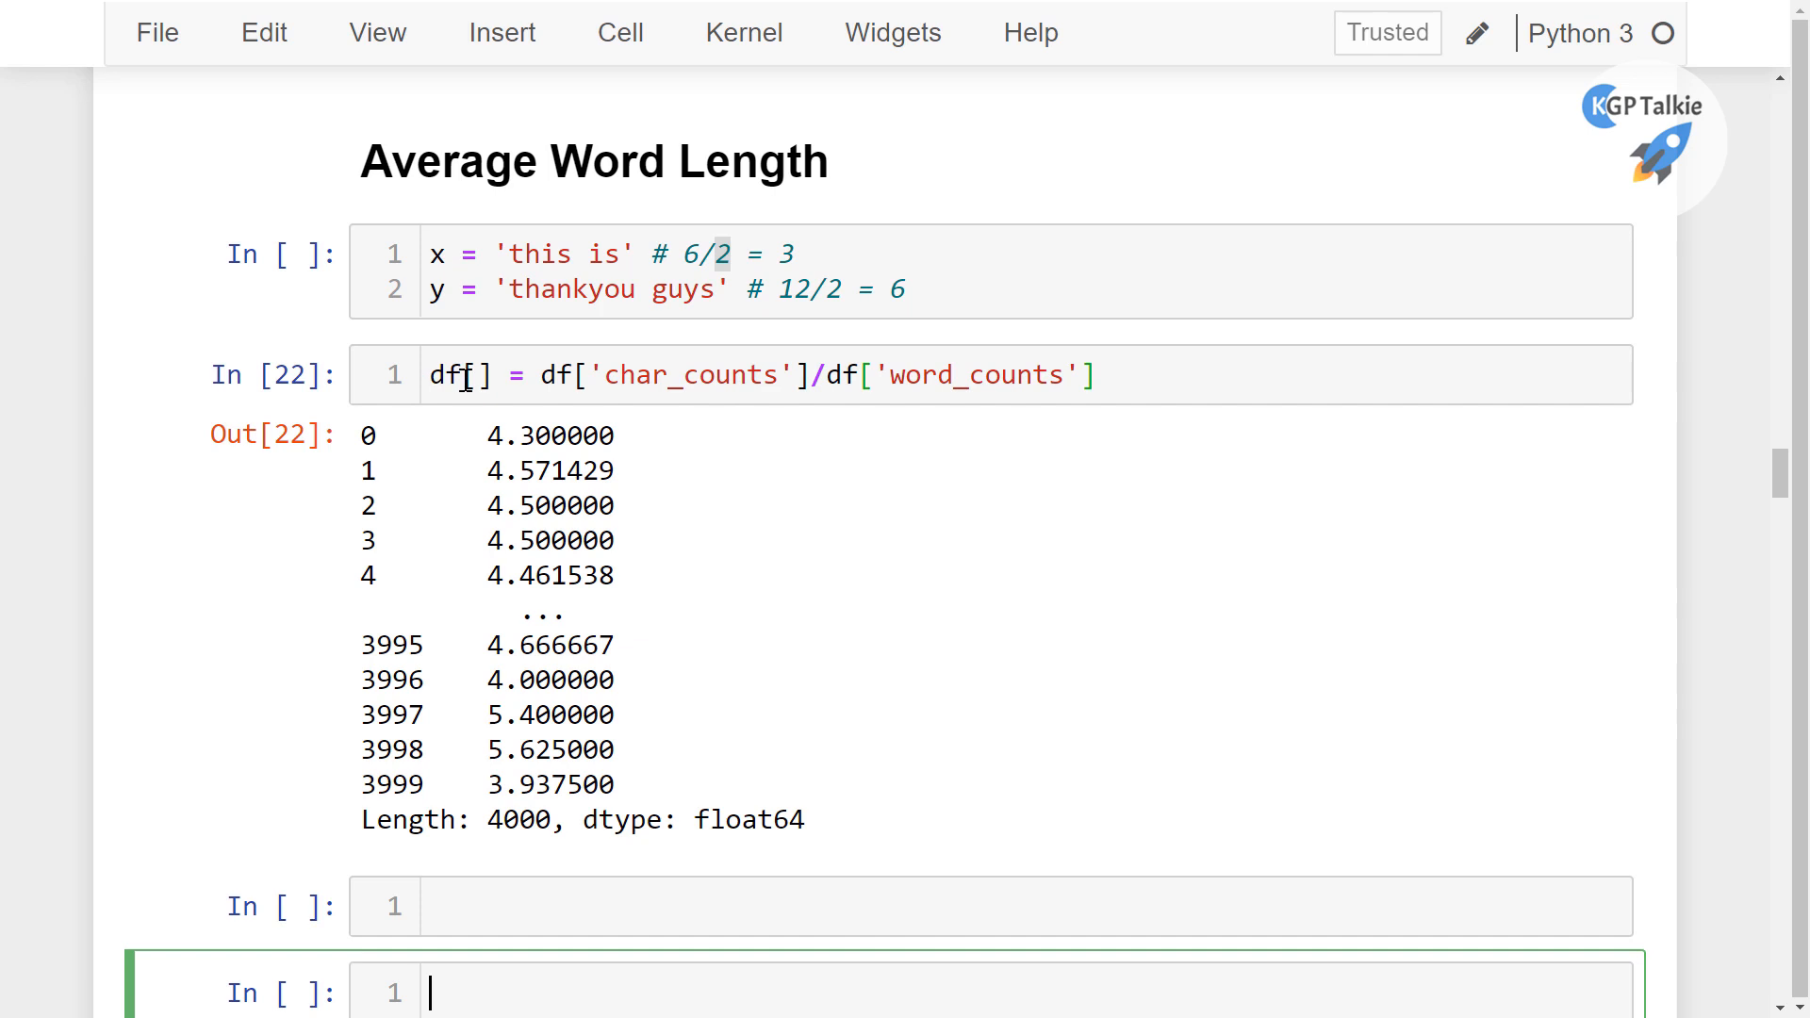
{"action": "left_click", "coordinate": [480, 375]}
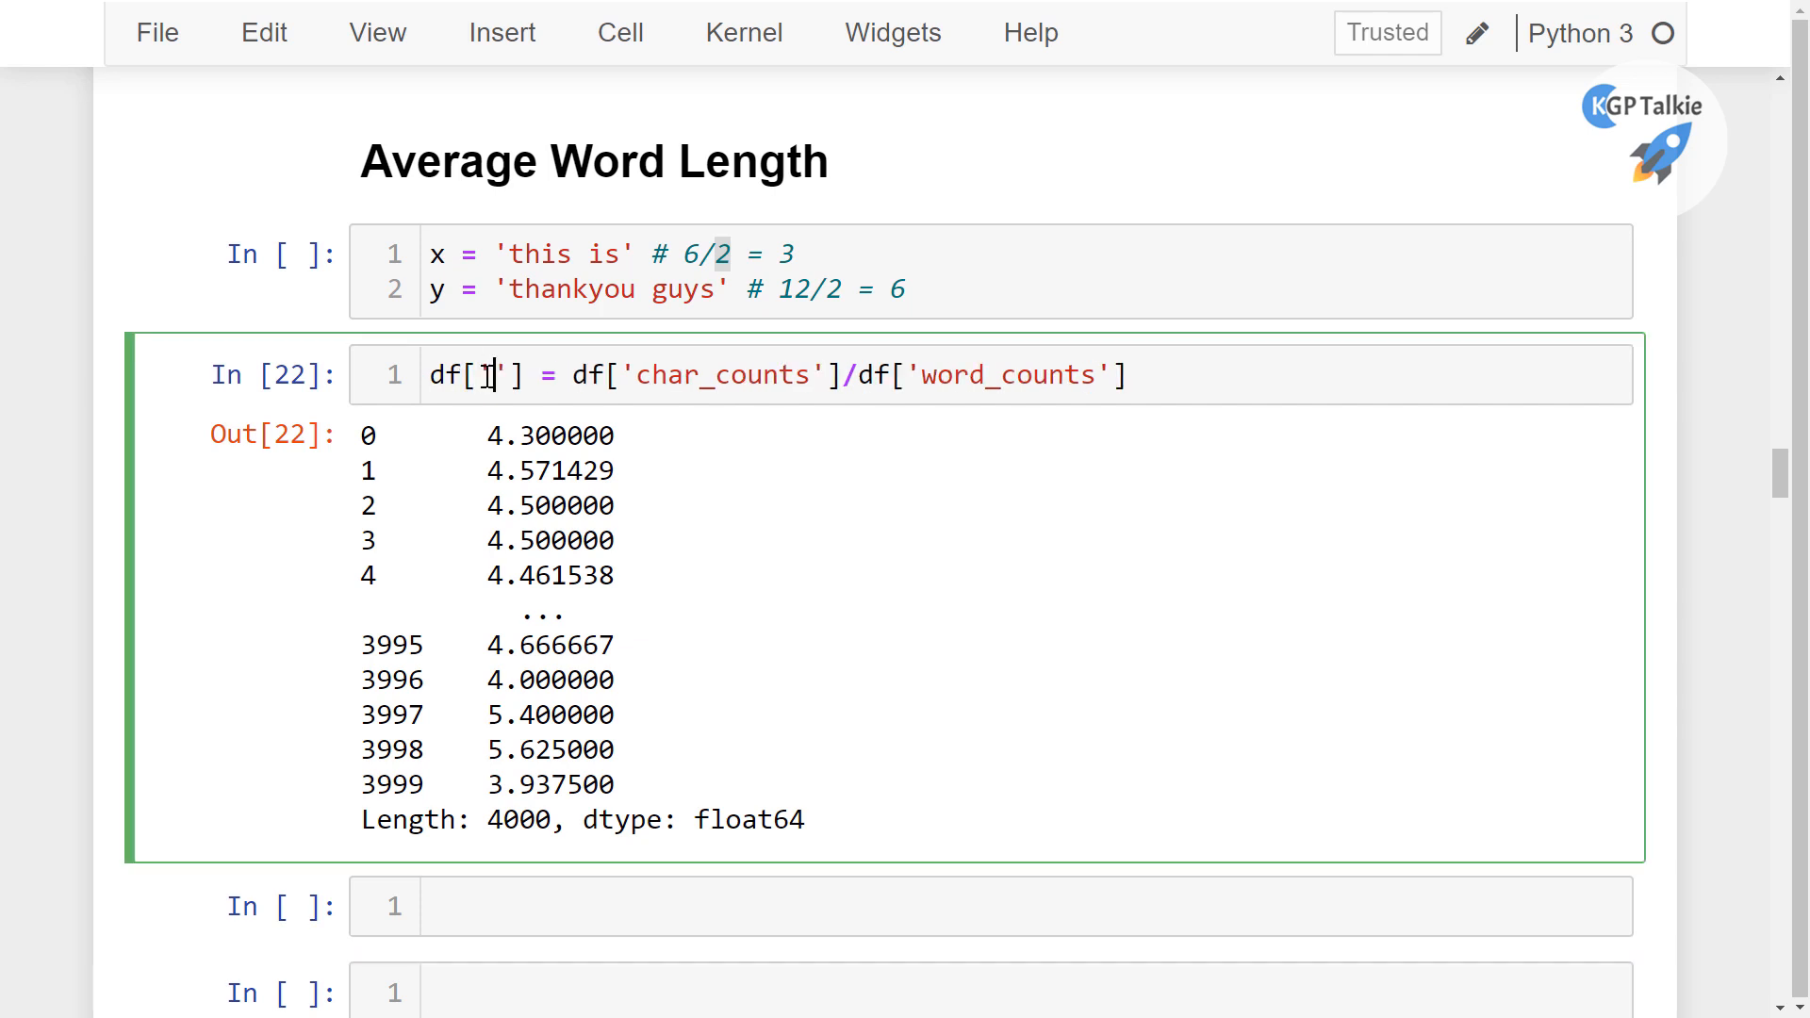
{"action": "type", "text": "a"}
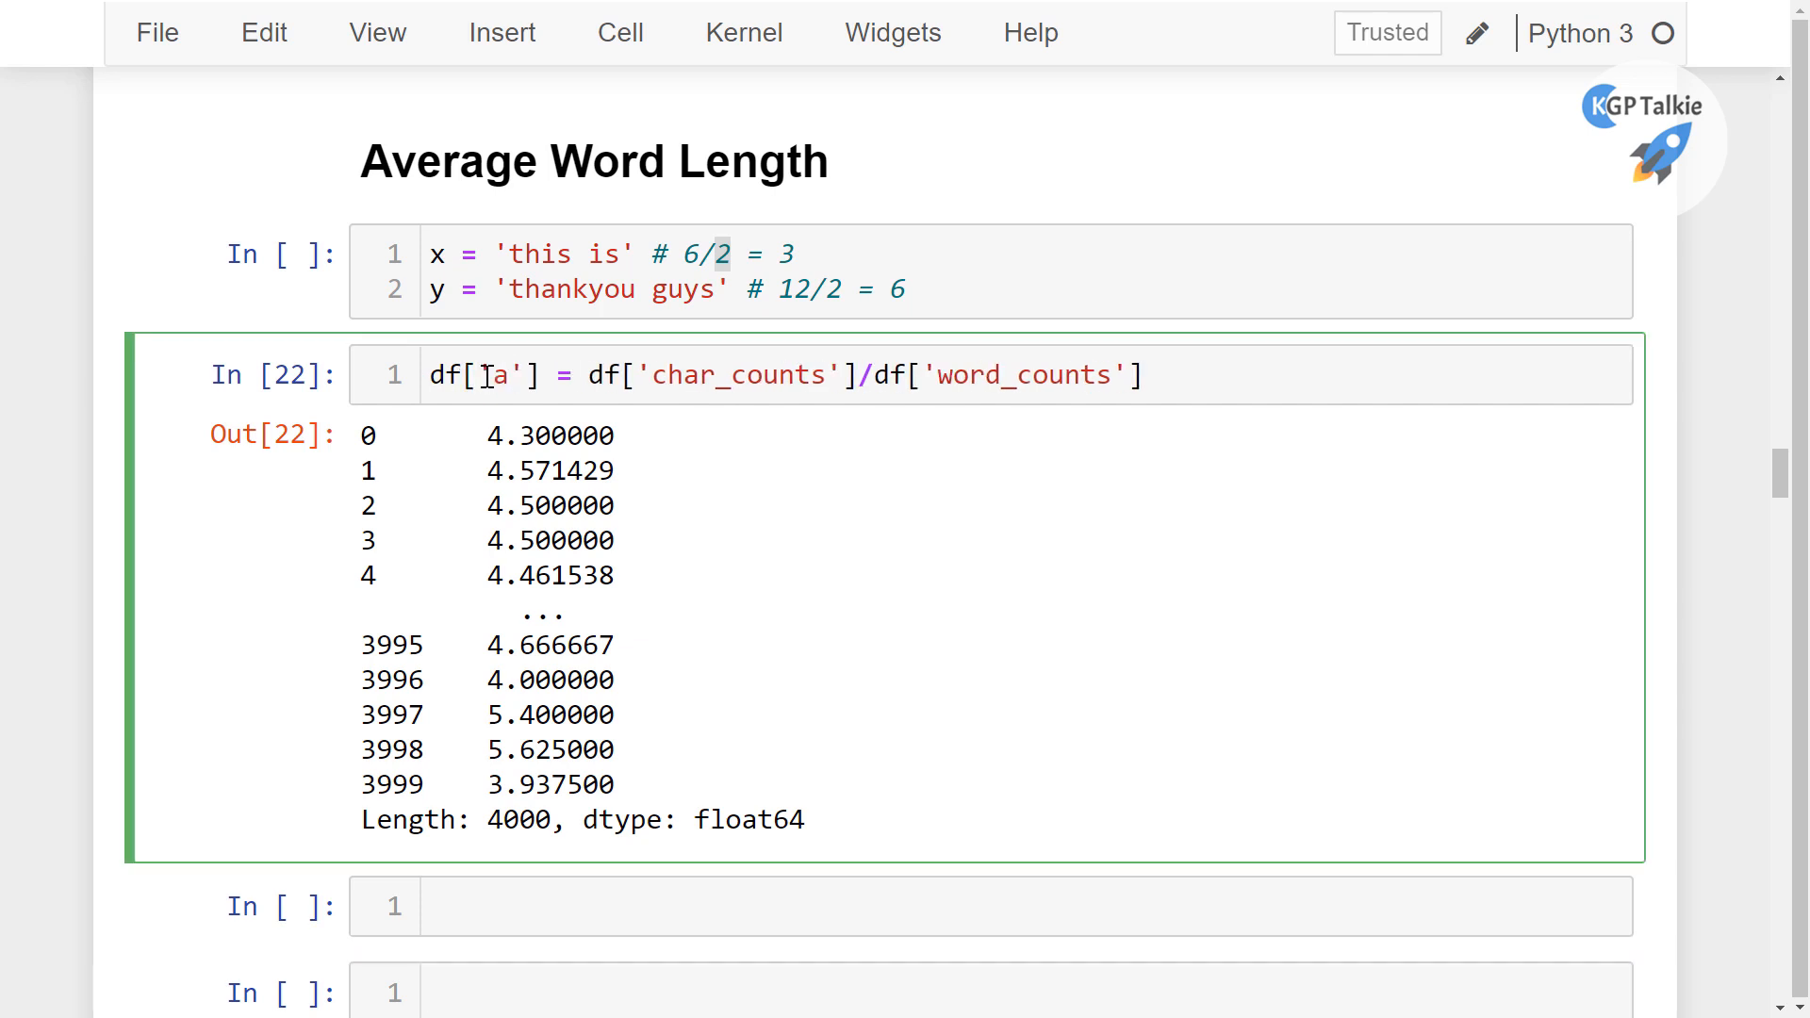
{"action": "type", "text": "avg_word_len"}
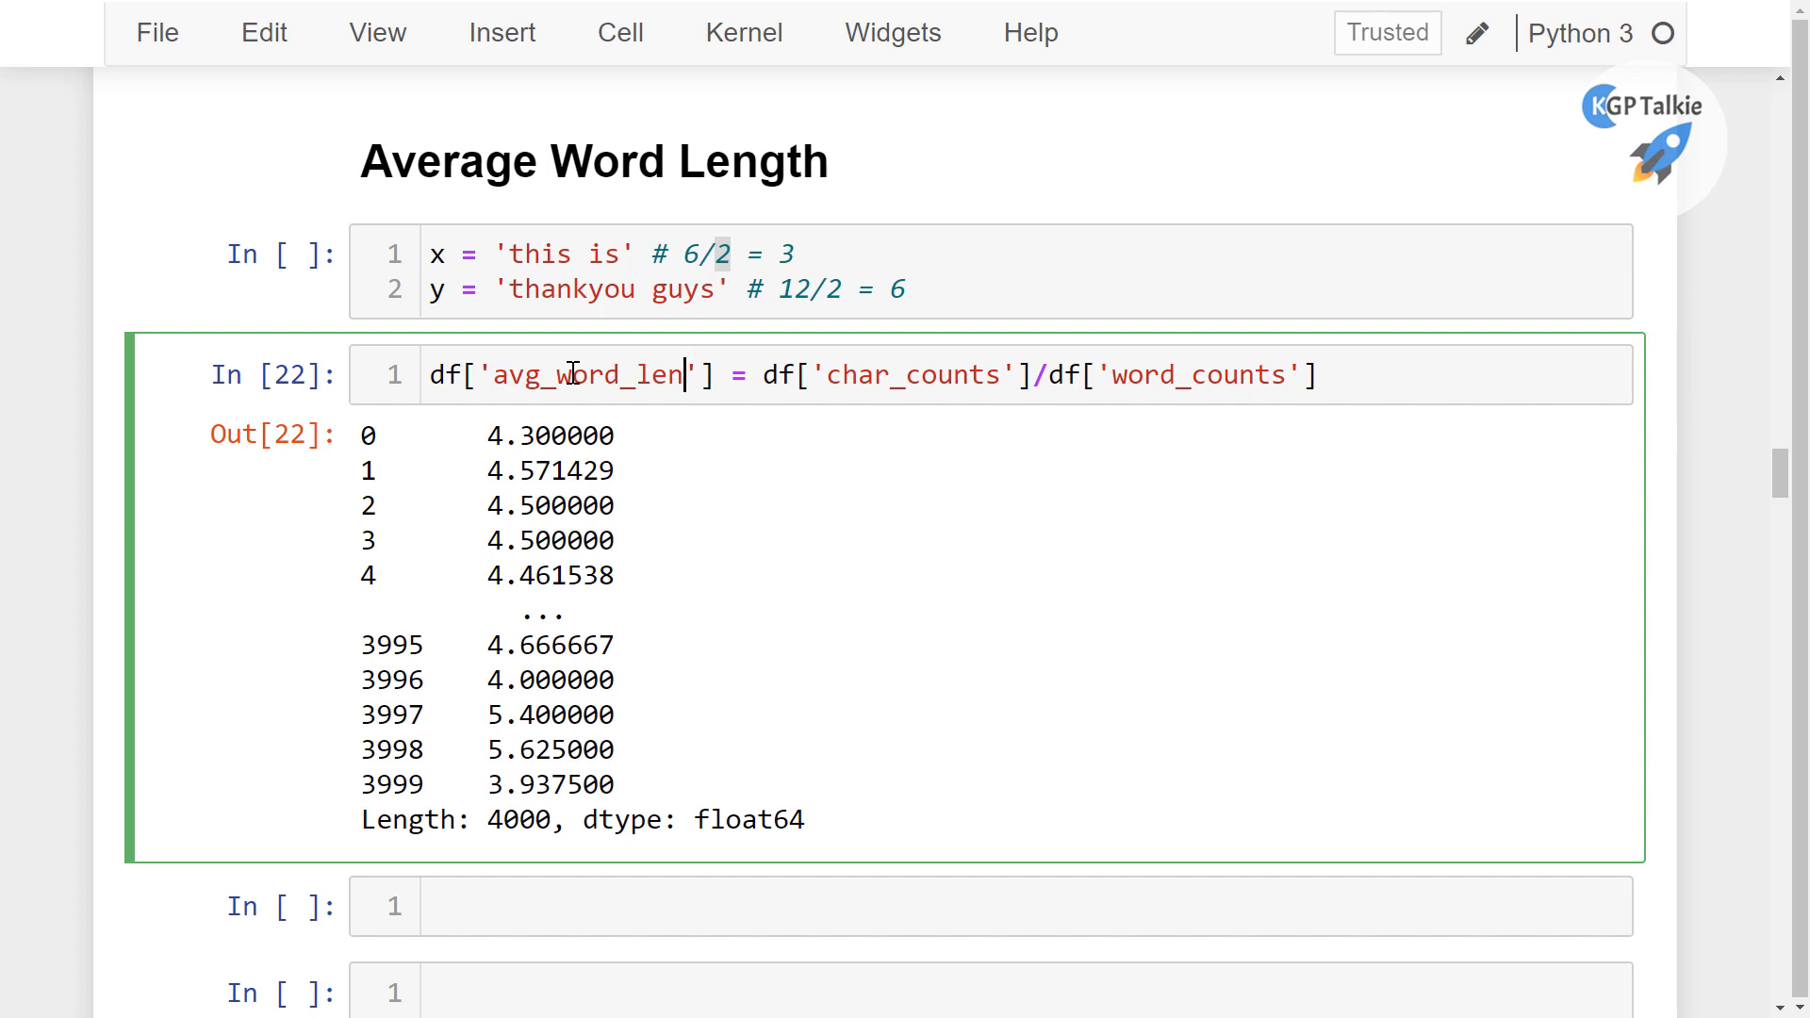
{"action": "key", "text": "Shift+Enter"}
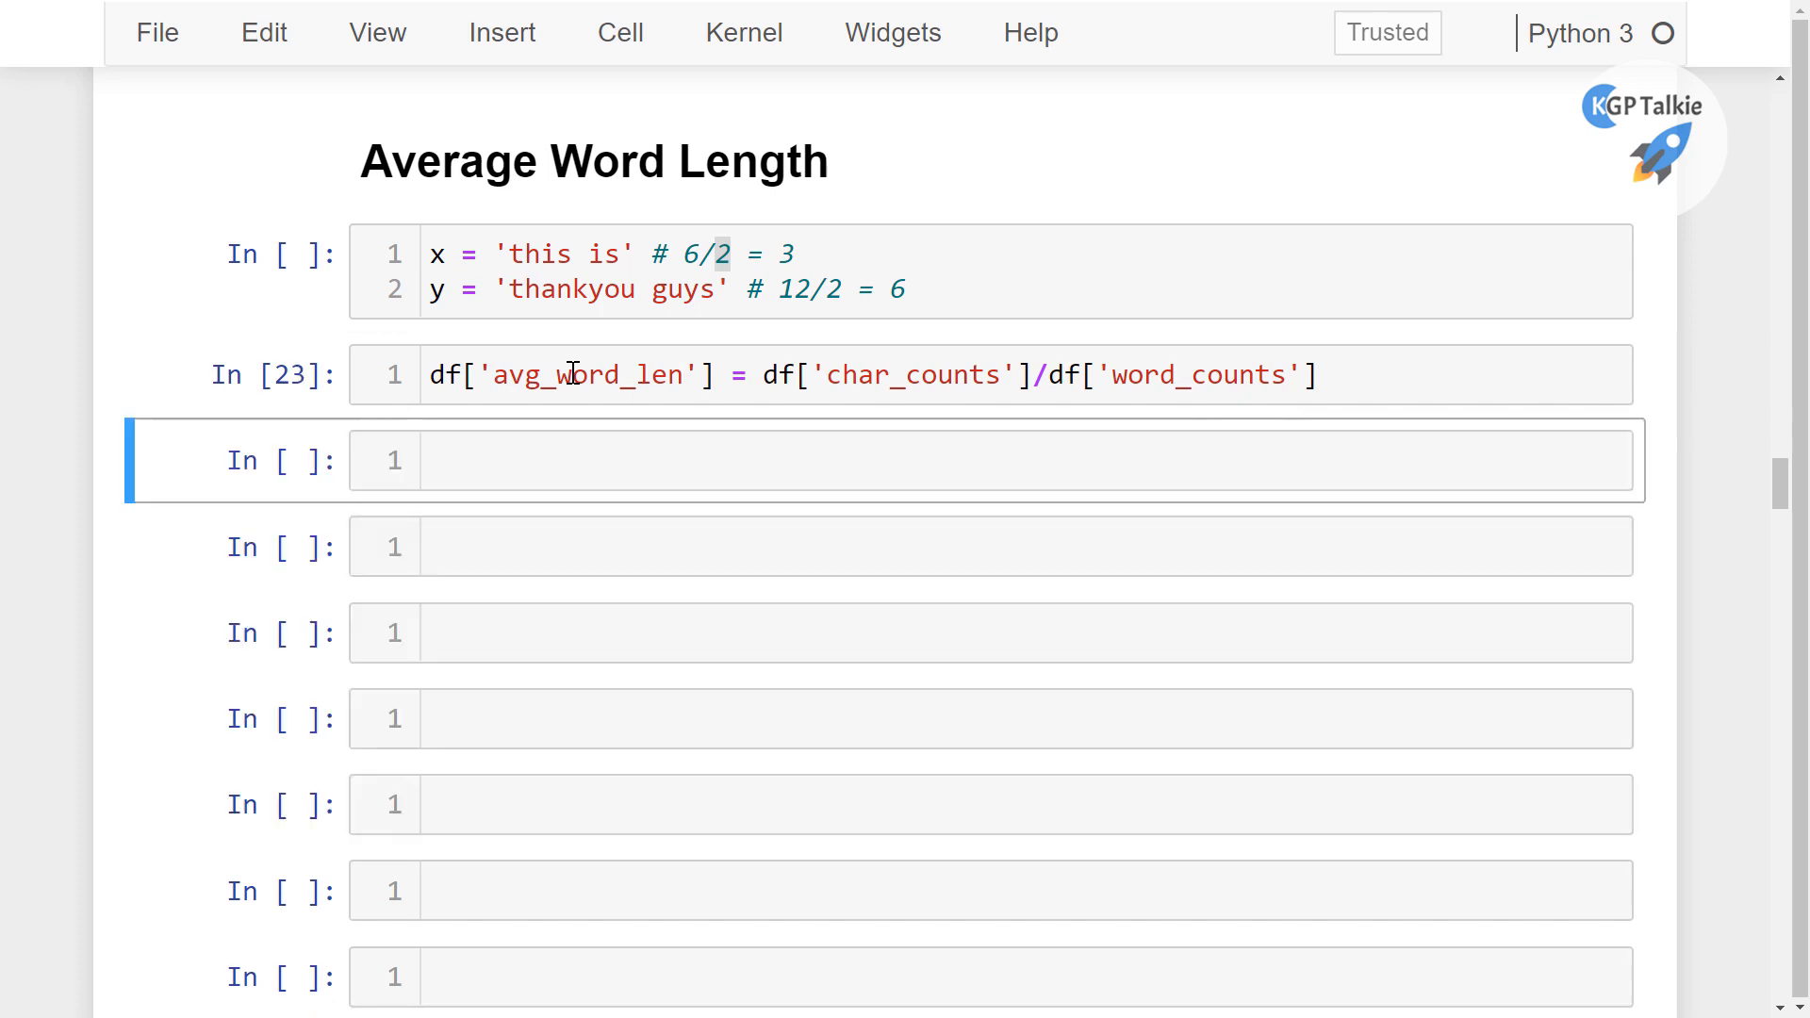
Run df.sample(4) and highlight the word_counts, char_counts and avg_word_len headers
{"action": "type", "text": "df"}
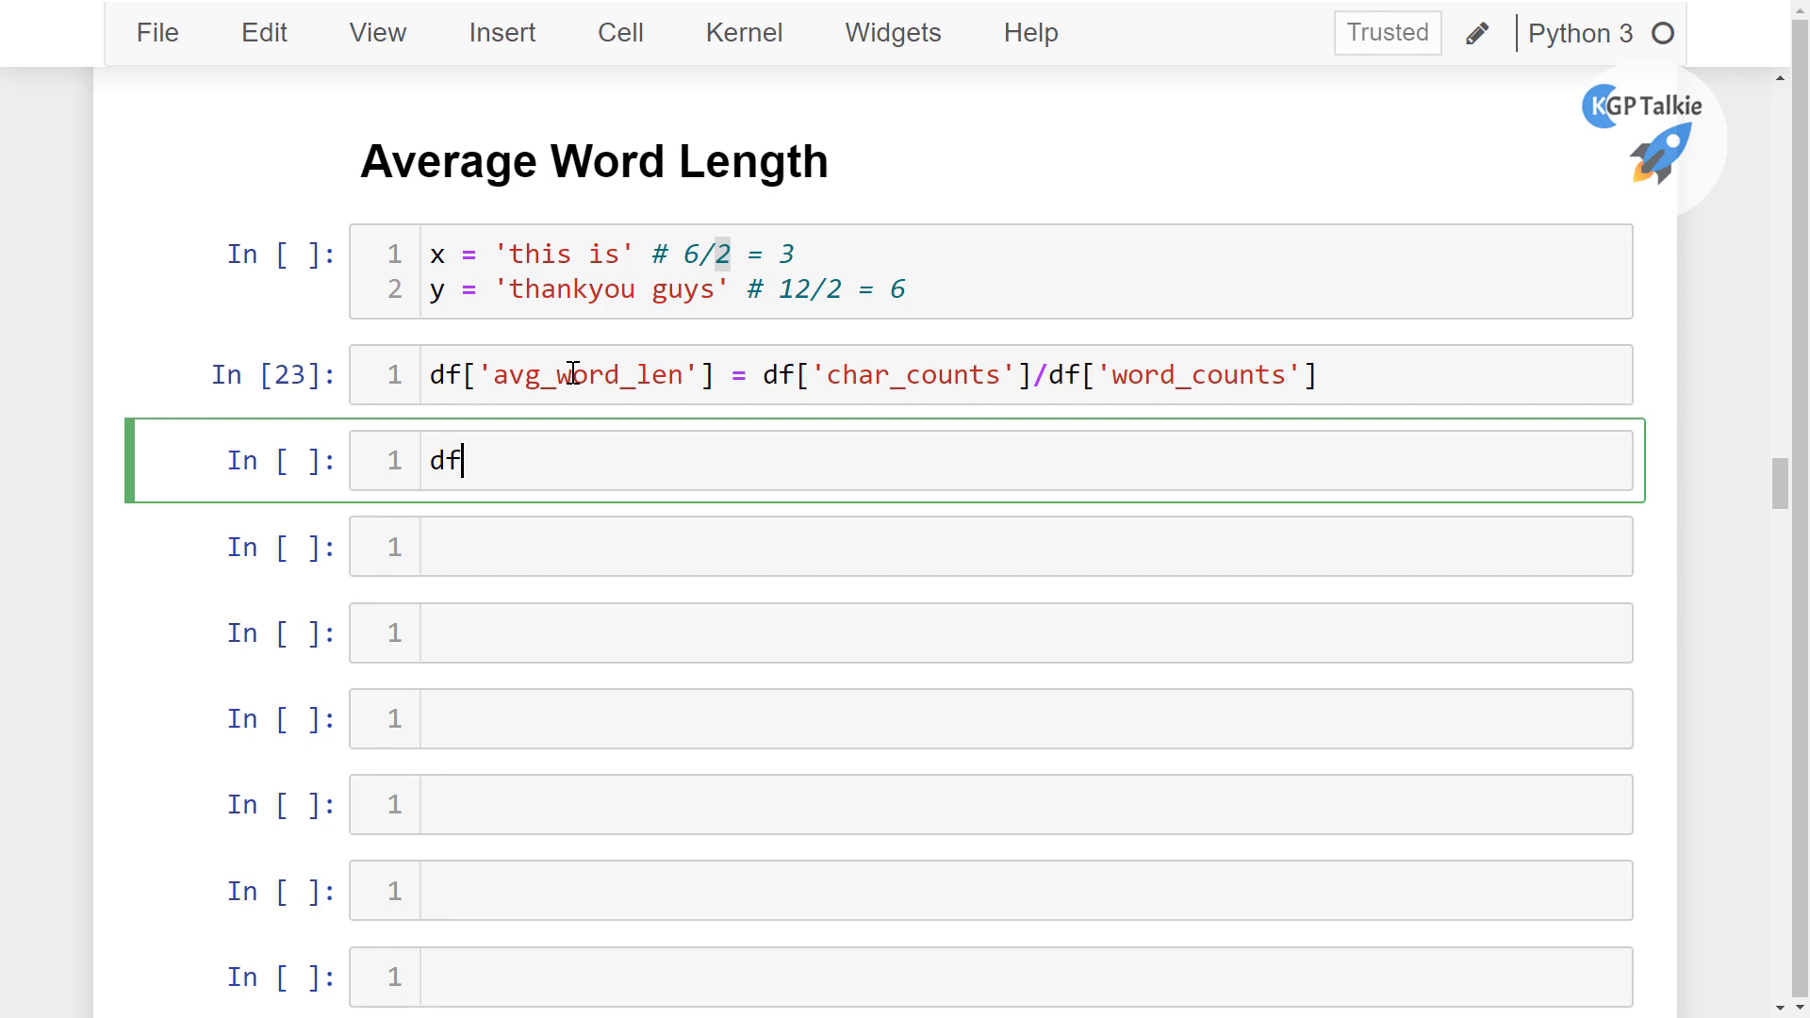
{"action": "type", "text": ".sample(4"}
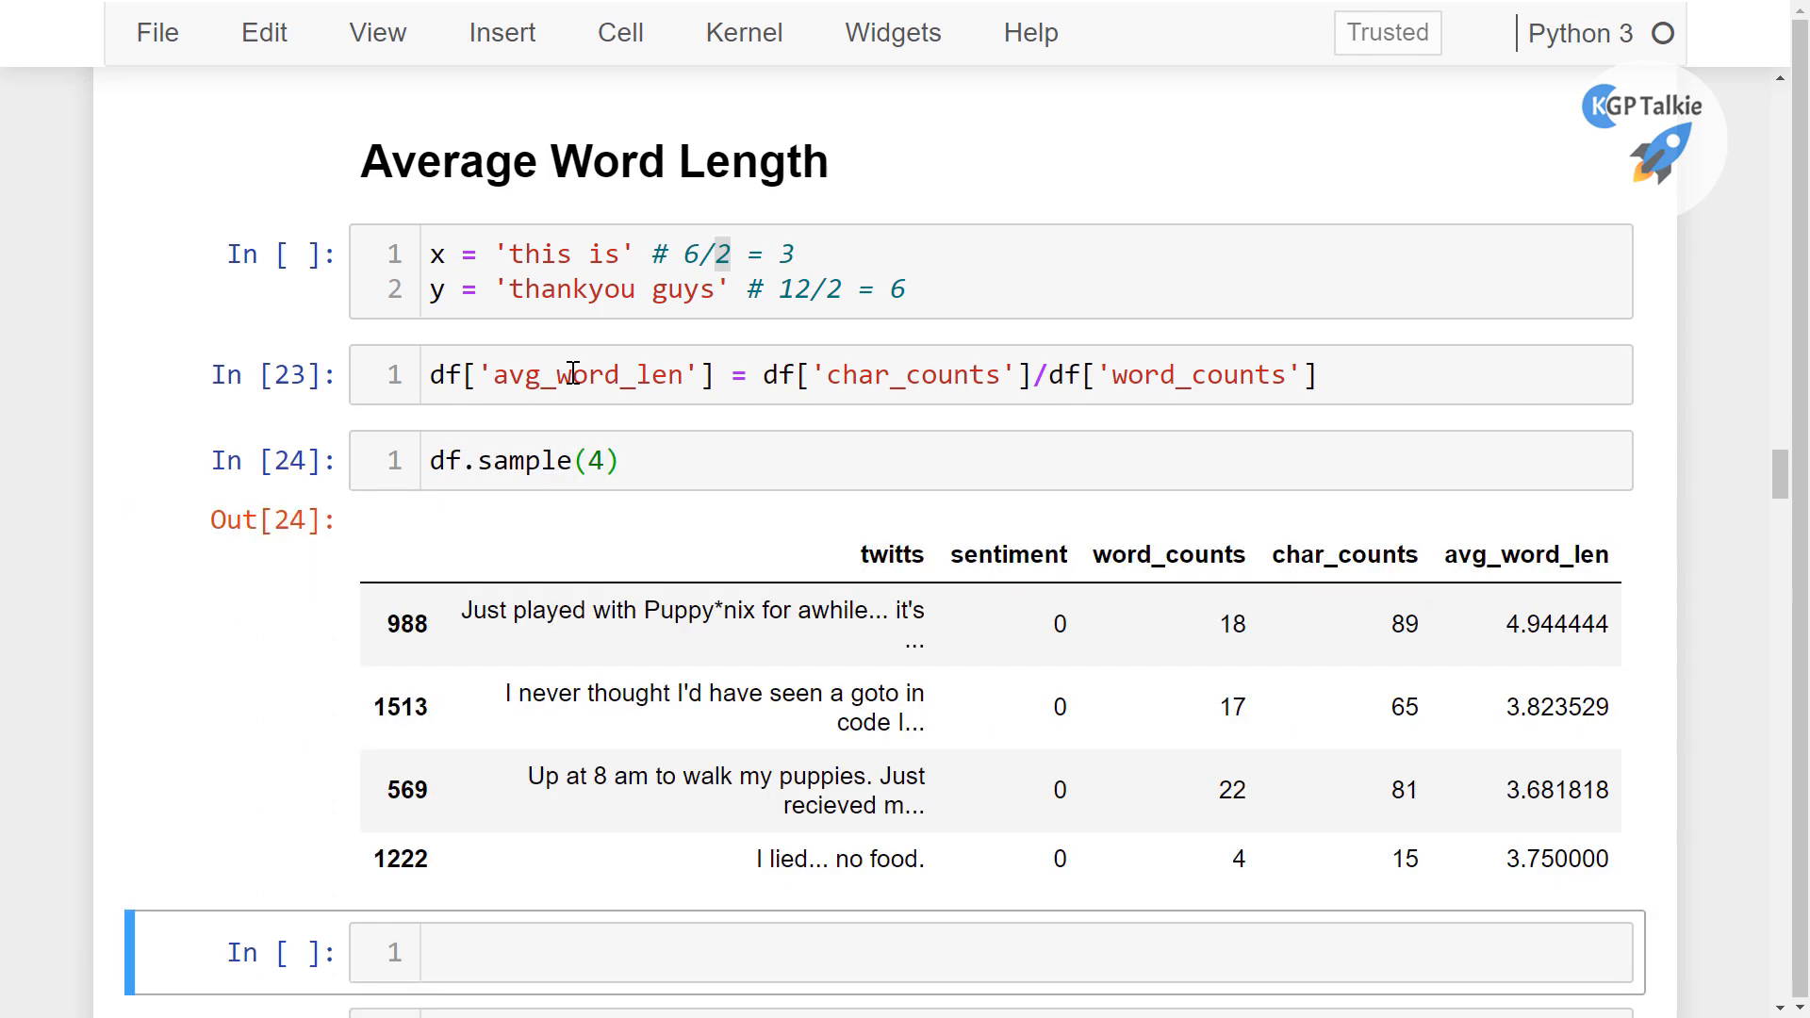
{"action": "mouse_move", "coordinate": [738, 509]}
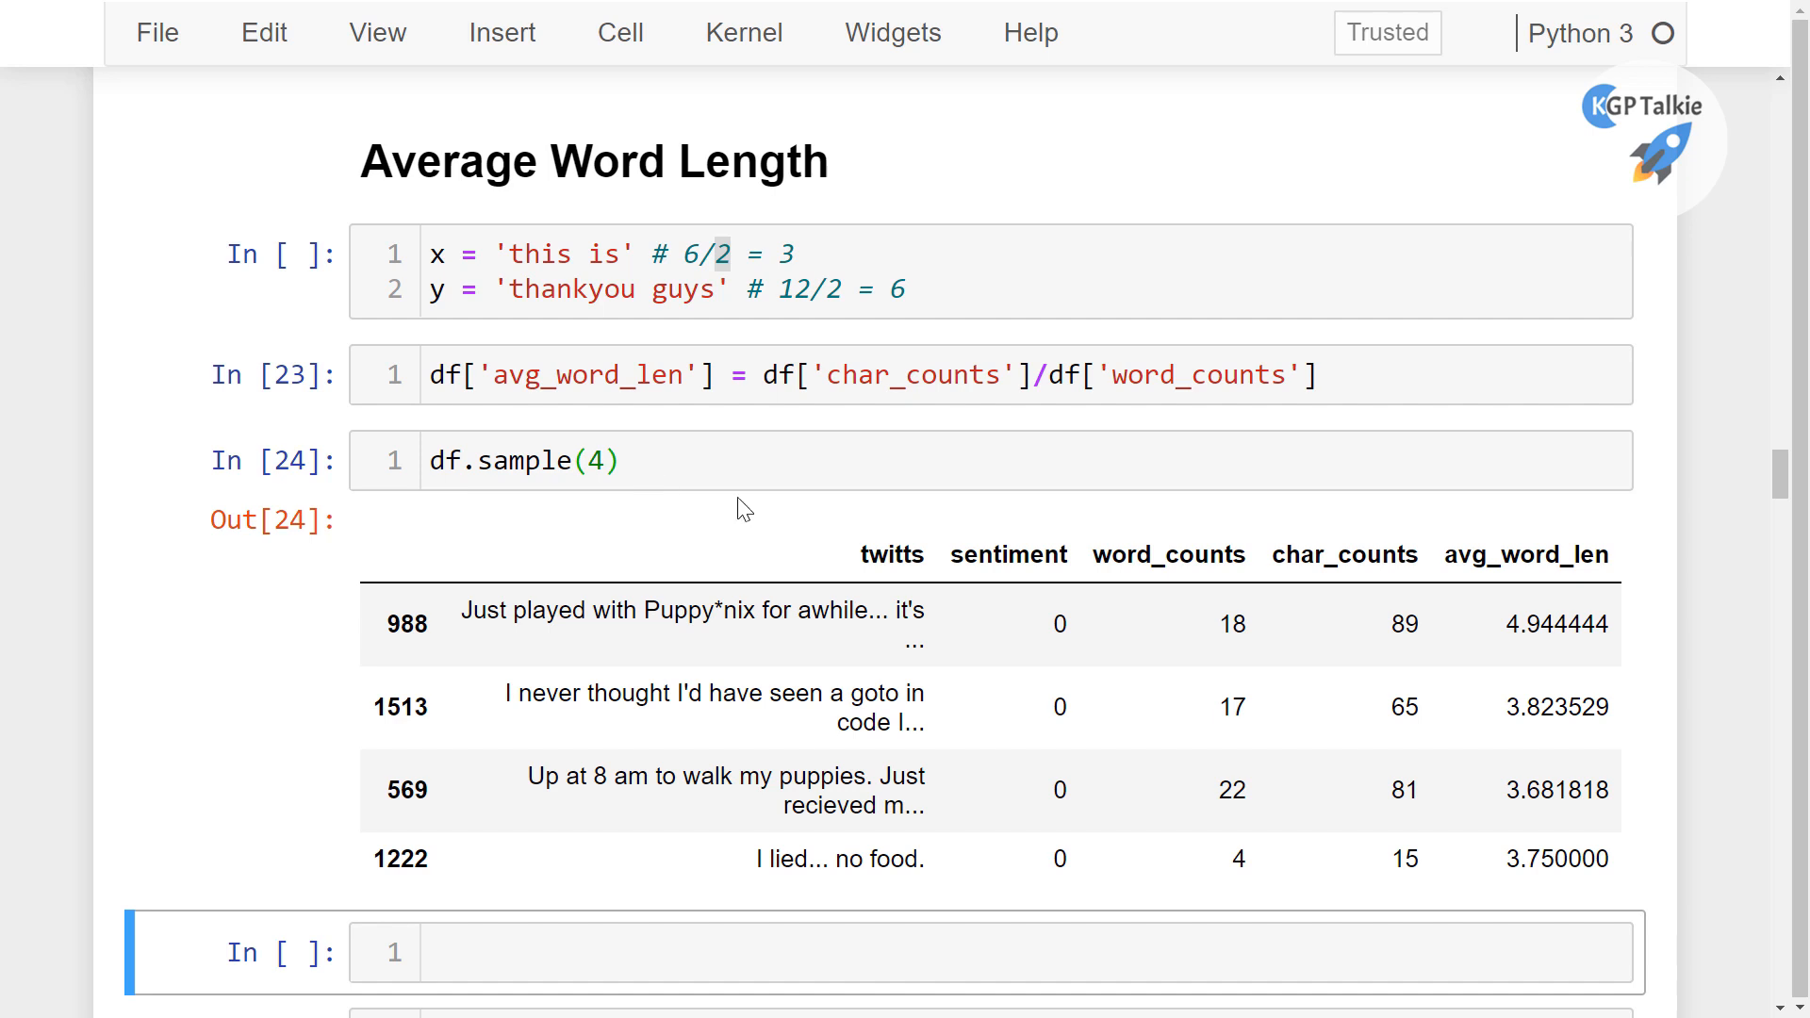
{"action": "mouse_move", "coordinate": [1103, 555]}
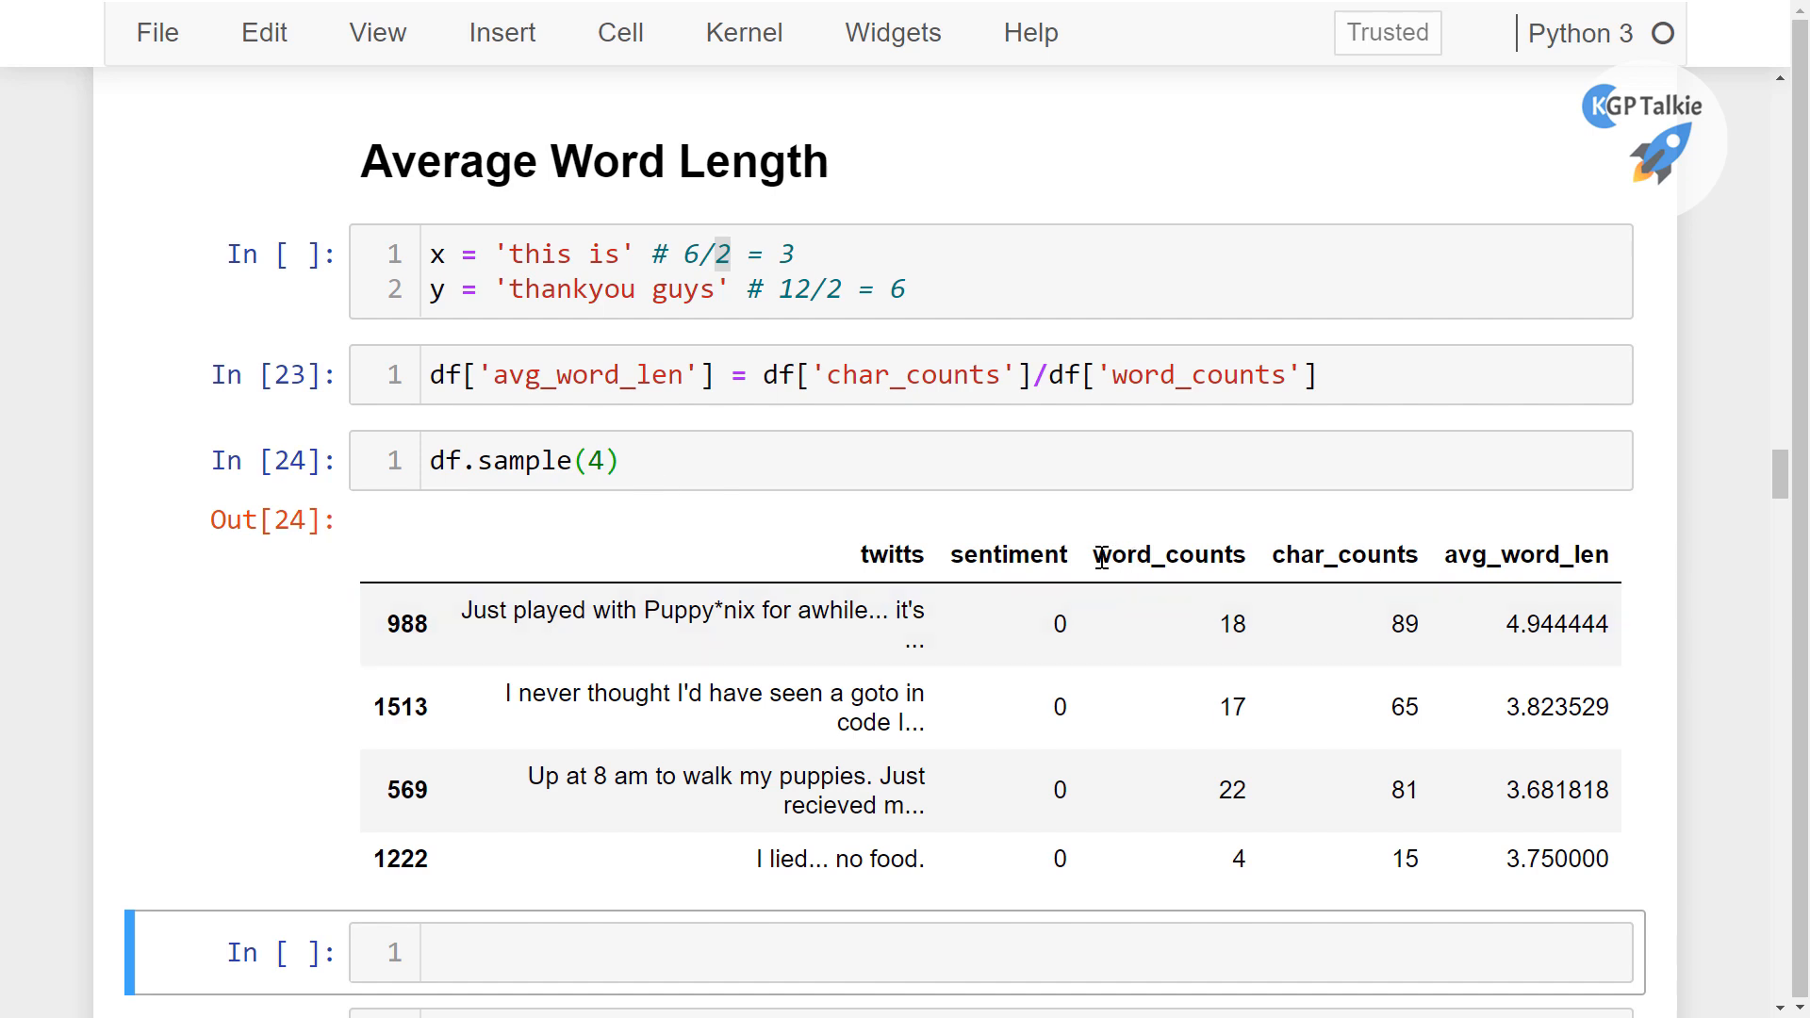
{"action": "left_click_drag", "start_coordinate": [1094, 554], "coordinate": [1608, 554]}
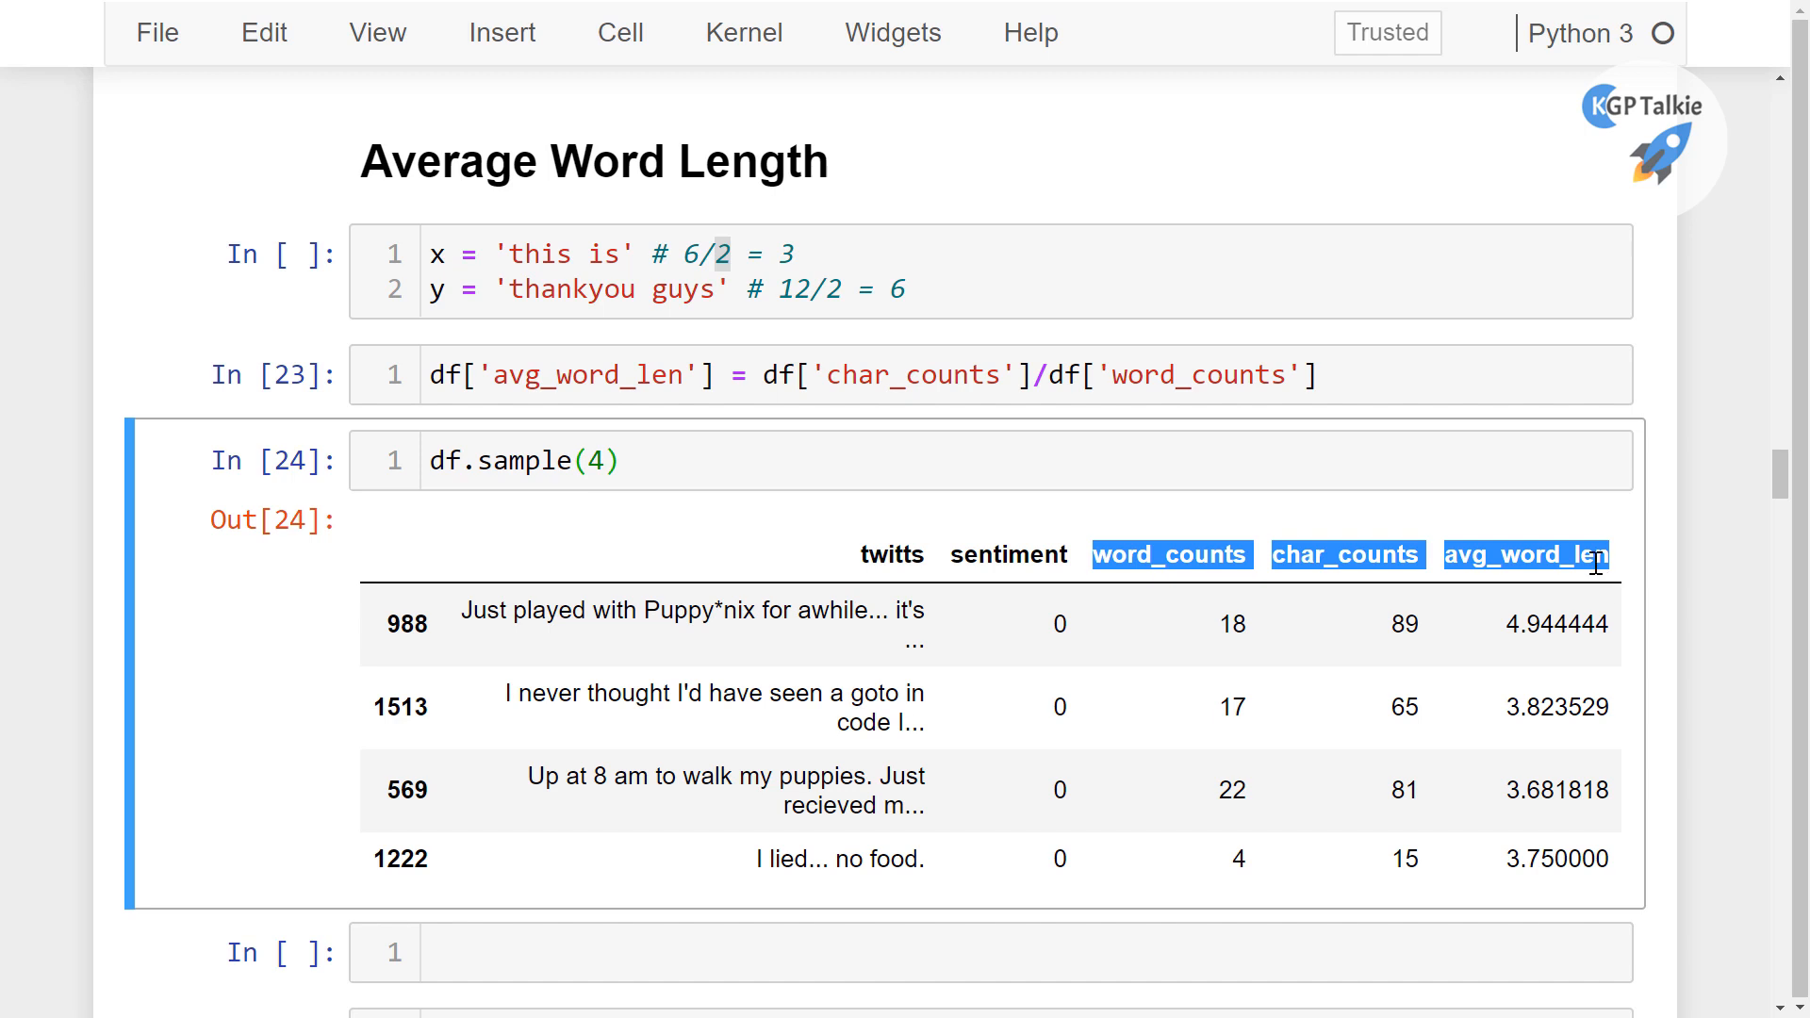
{"action": "mouse_move", "coordinate": [1114, 442]}
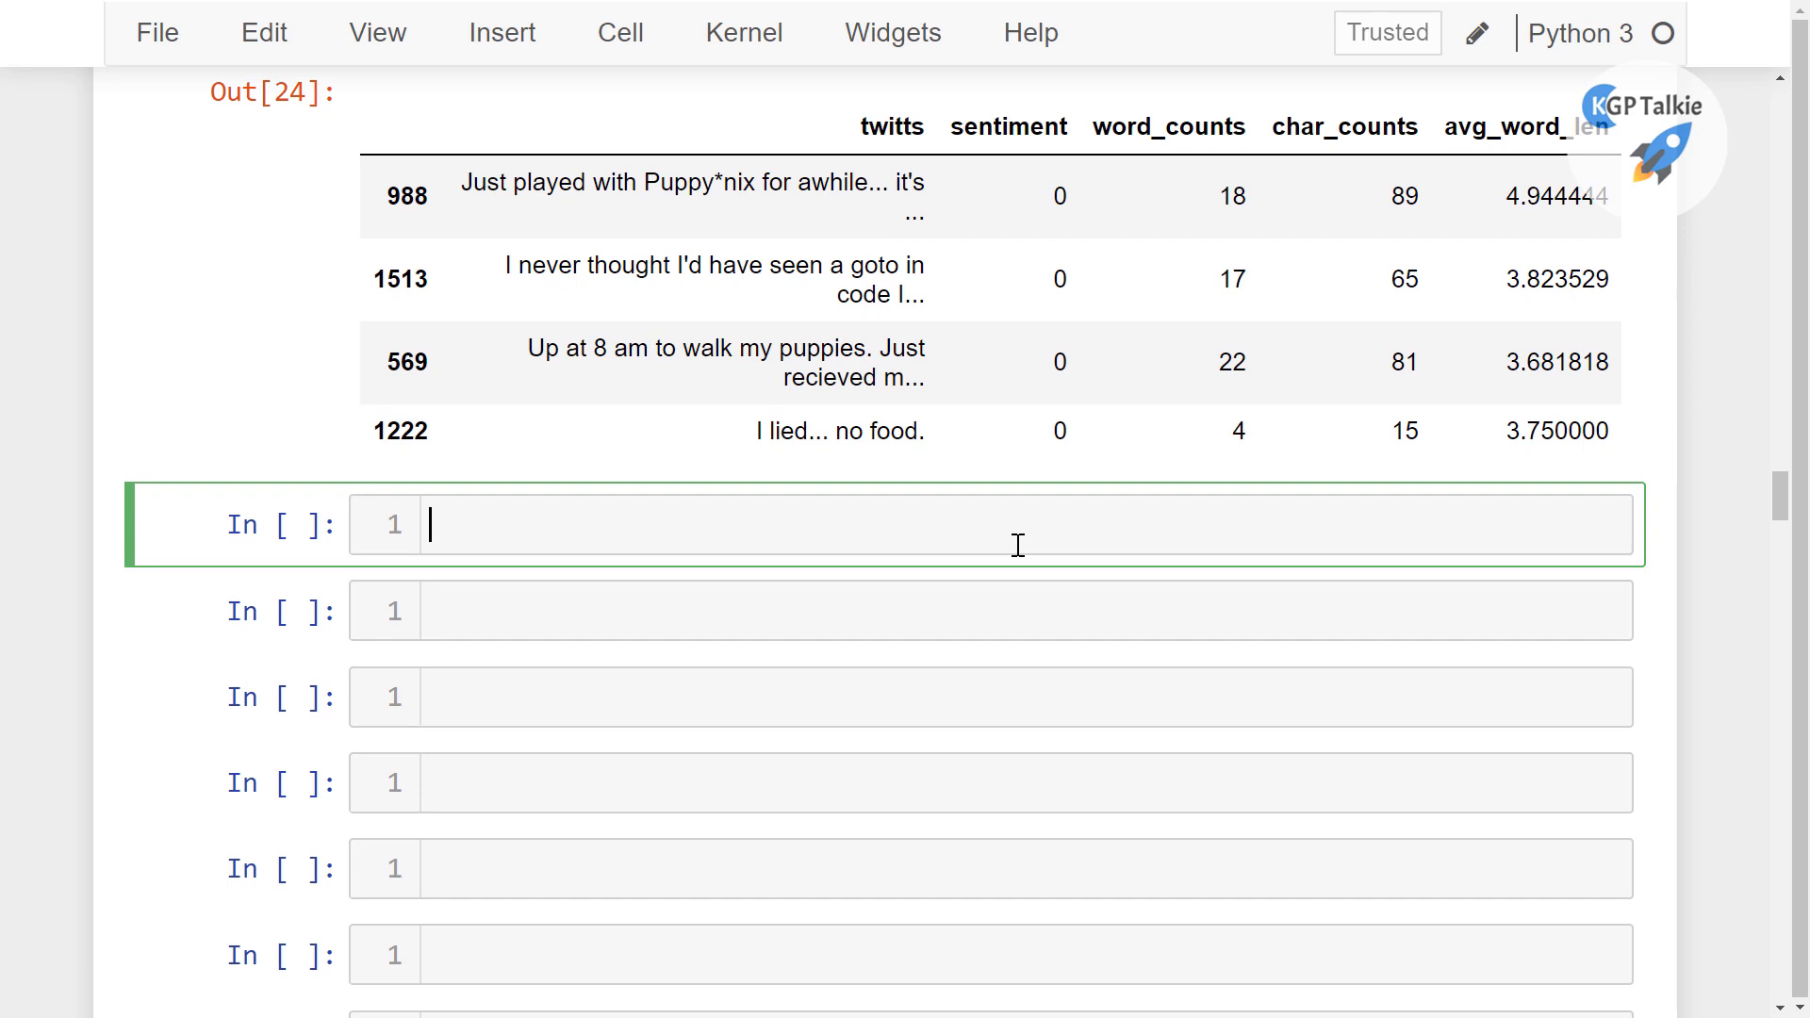
Save the notebook with Ctrl+S
{"action": "key", "text": "Ctrl+s"}
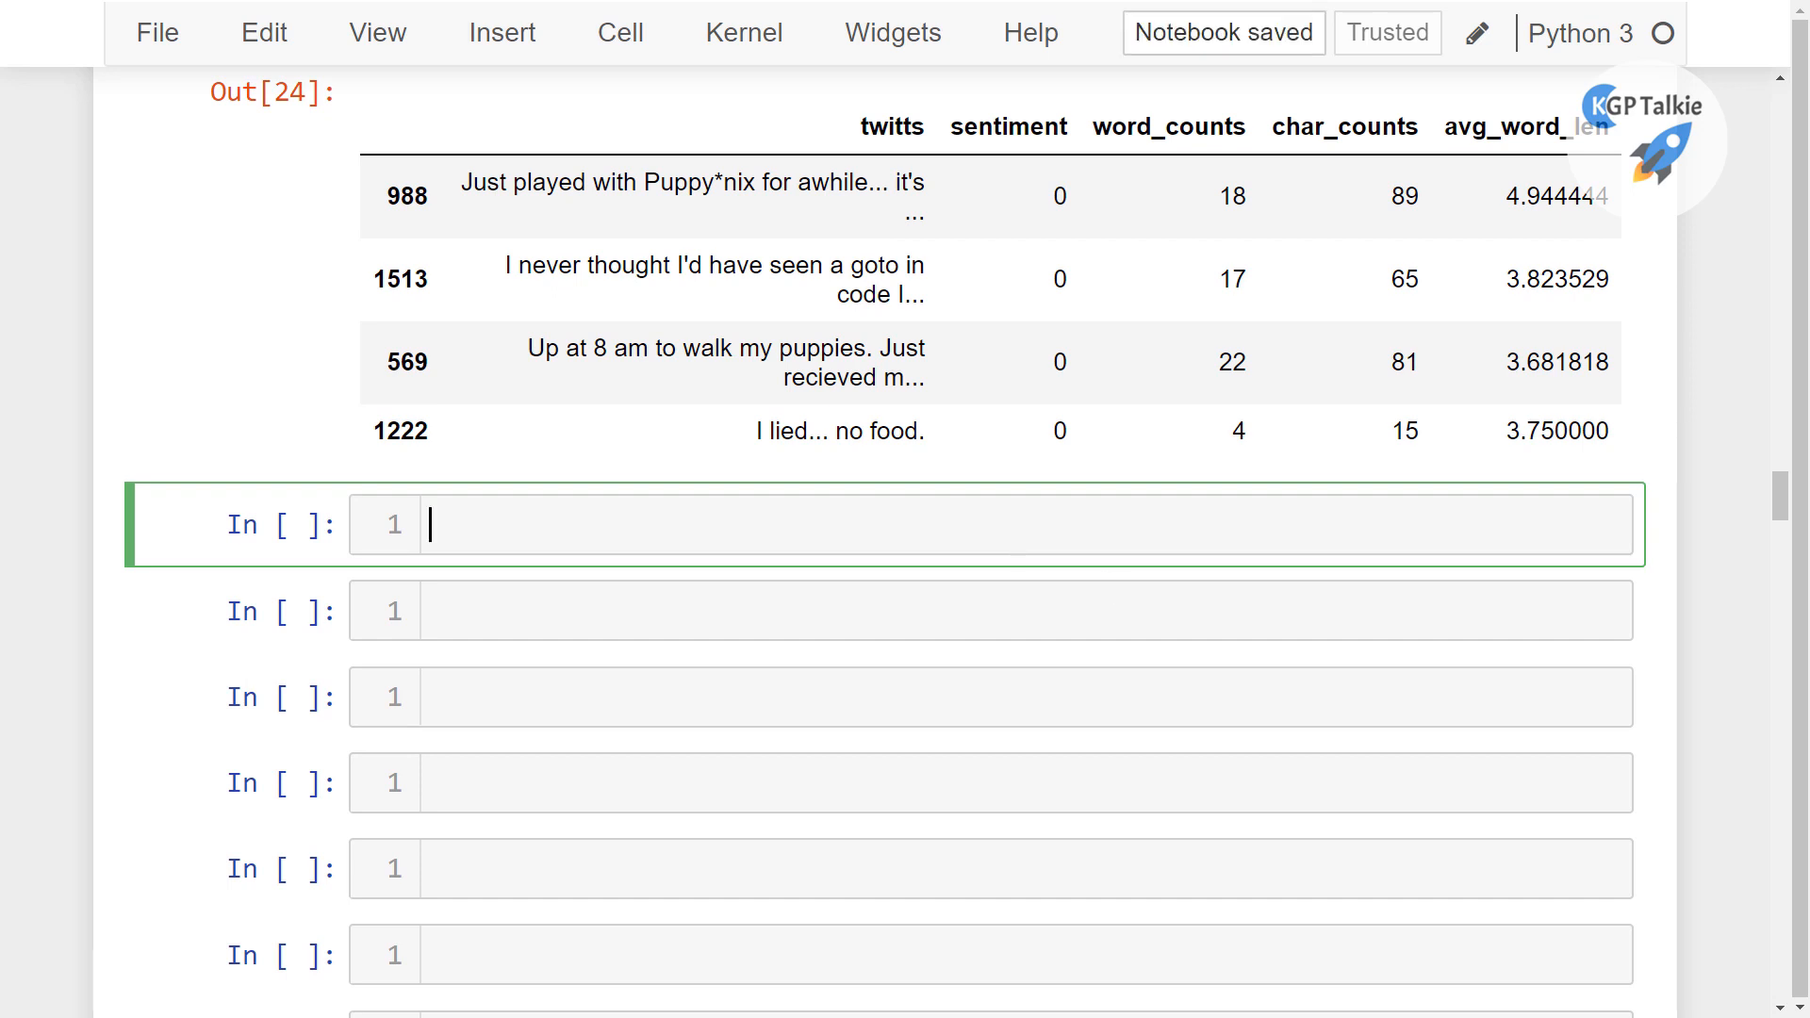